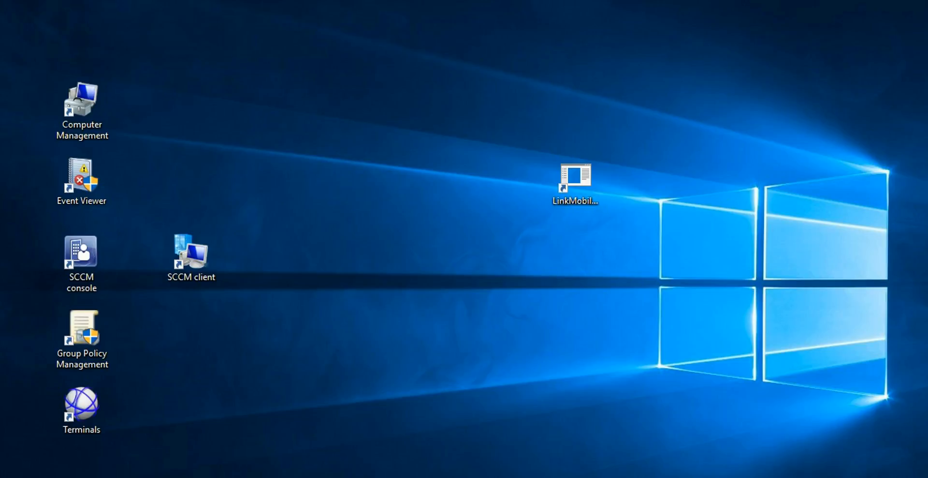
# Step: Launch the Configuration Manager console from its desktop shortcut
pyautogui.doubleClick(81, 252)
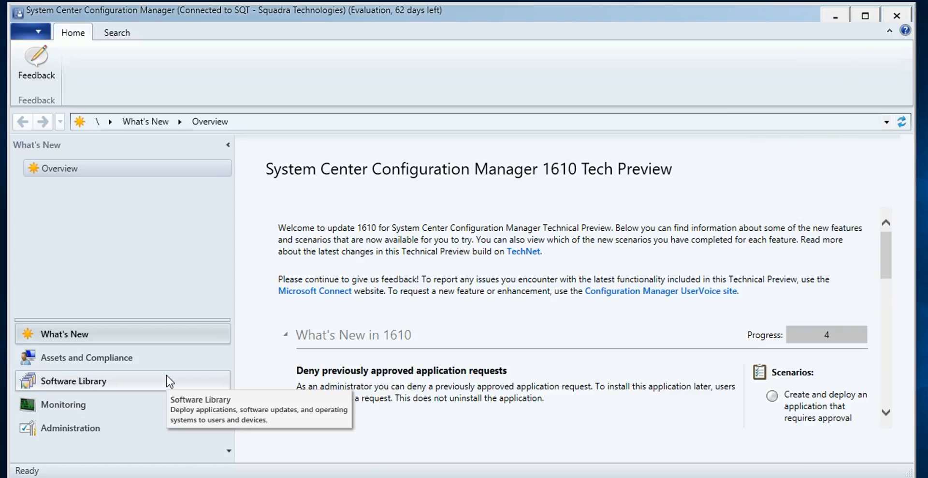
pyautogui.moveTo(169, 381)
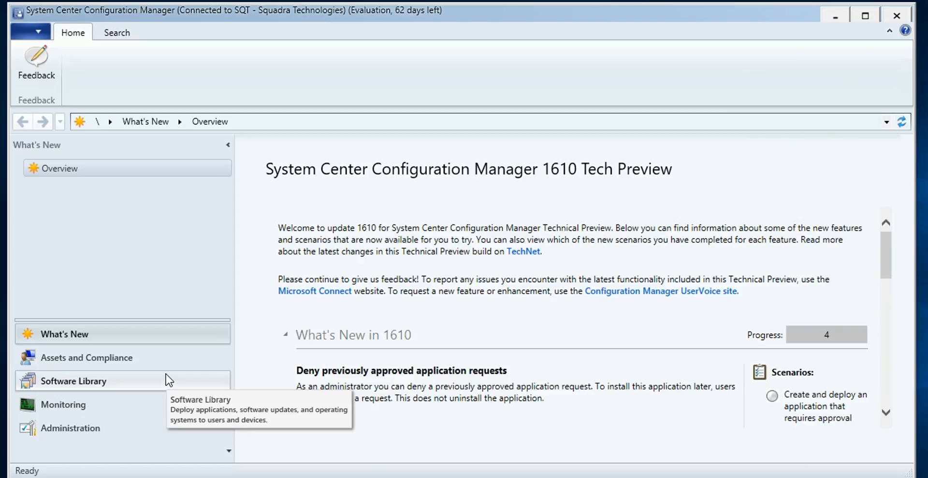
pyautogui.moveTo(168, 359)
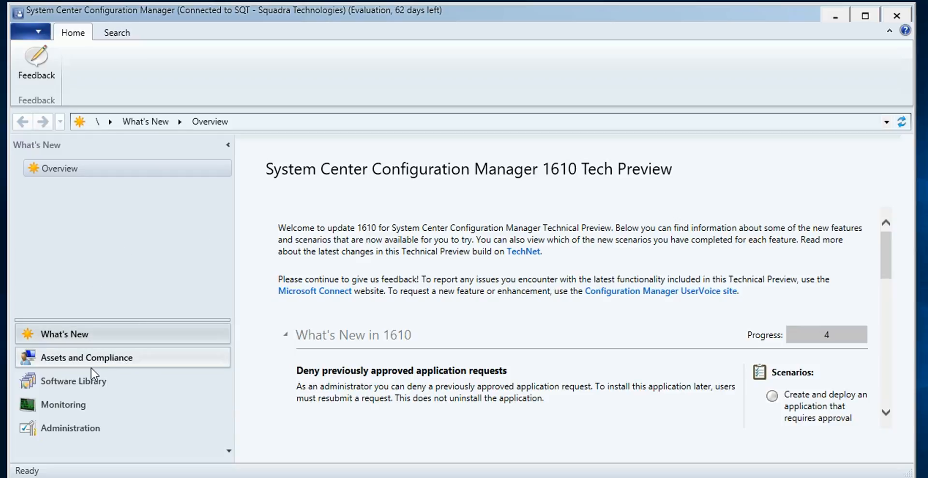
# Step: Show the Mobile collection's three member devices under Assets and Compliance > Device Collections, with the Name column widened
pyautogui.click(86, 356)
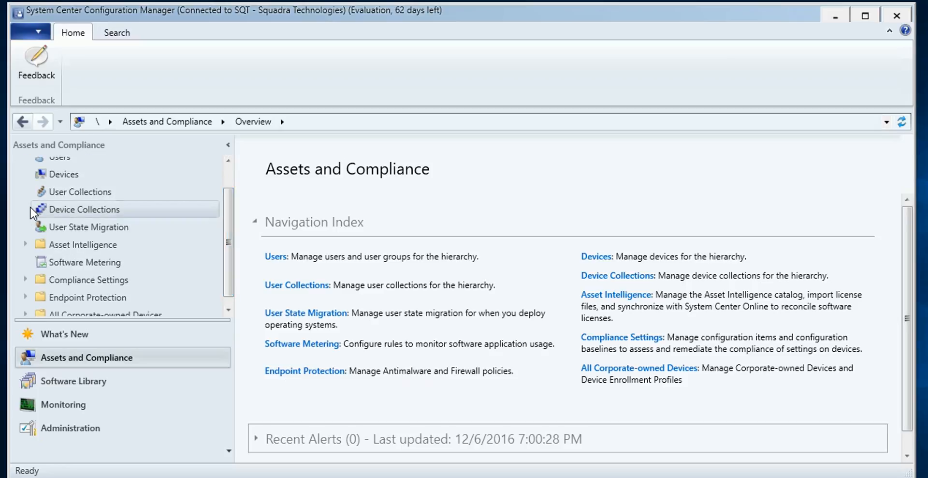
pyautogui.click(85, 209)
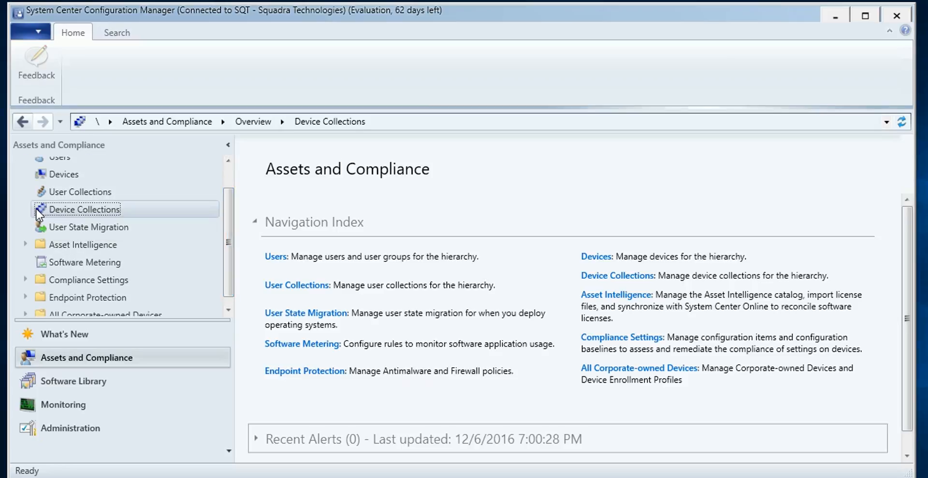
pyautogui.click(83, 208)
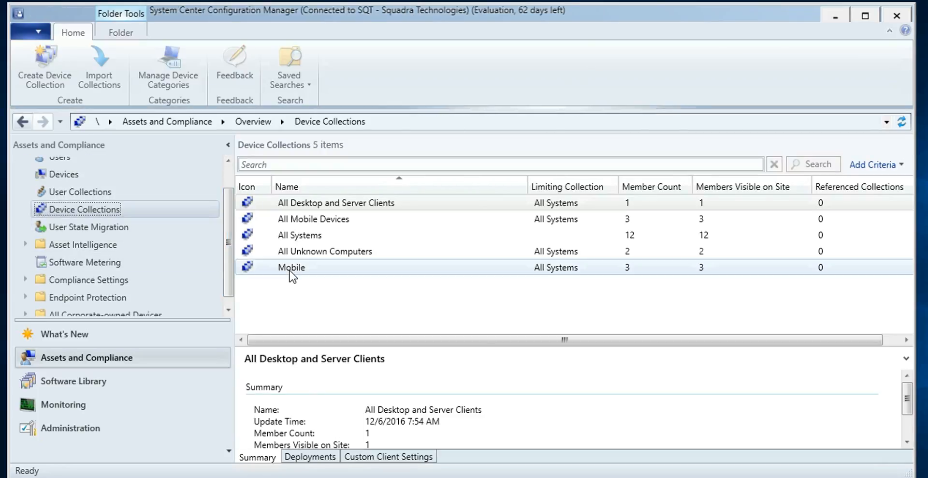
pyautogui.click(291, 267)
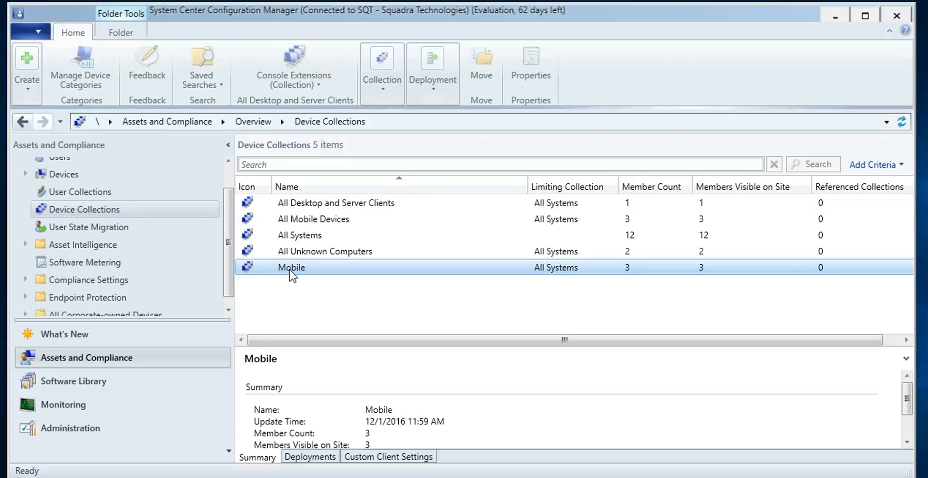
pyautogui.doubleClick(291, 267)
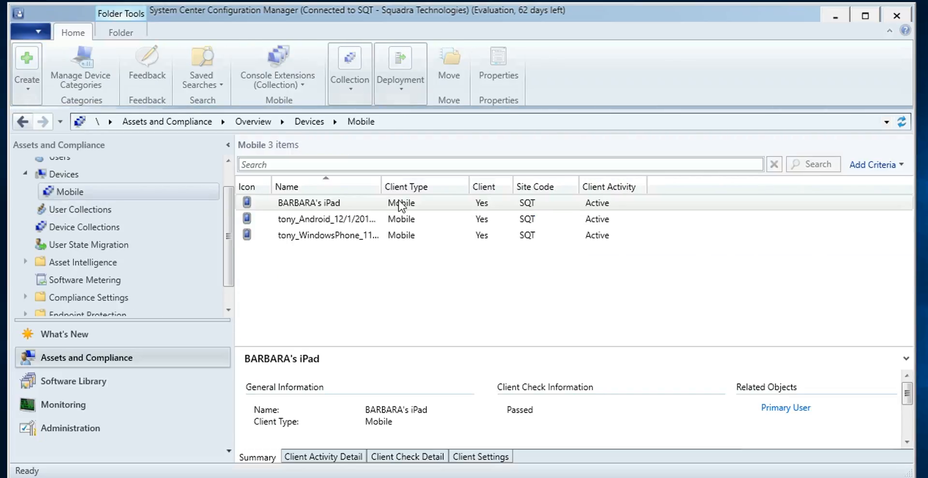
pyautogui.click(308, 202)
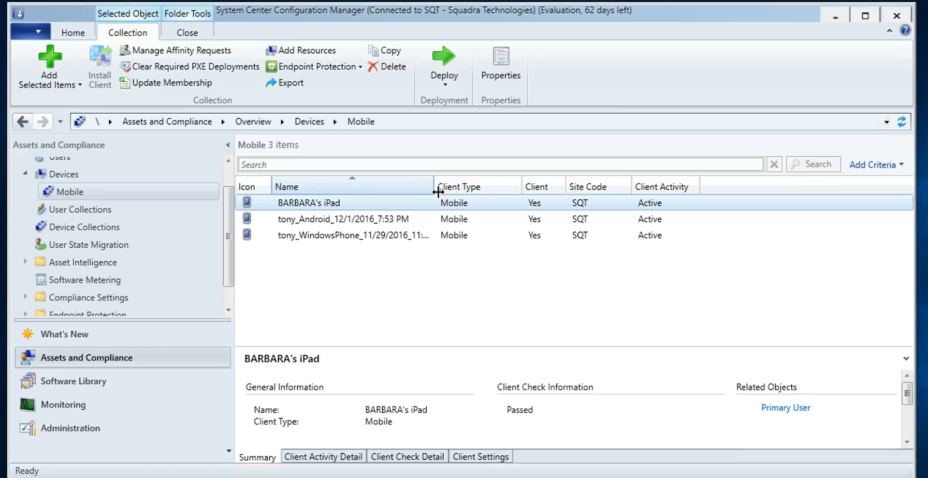
pyautogui.moveTo(437, 185); pyautogui.dragTo(476, 186)
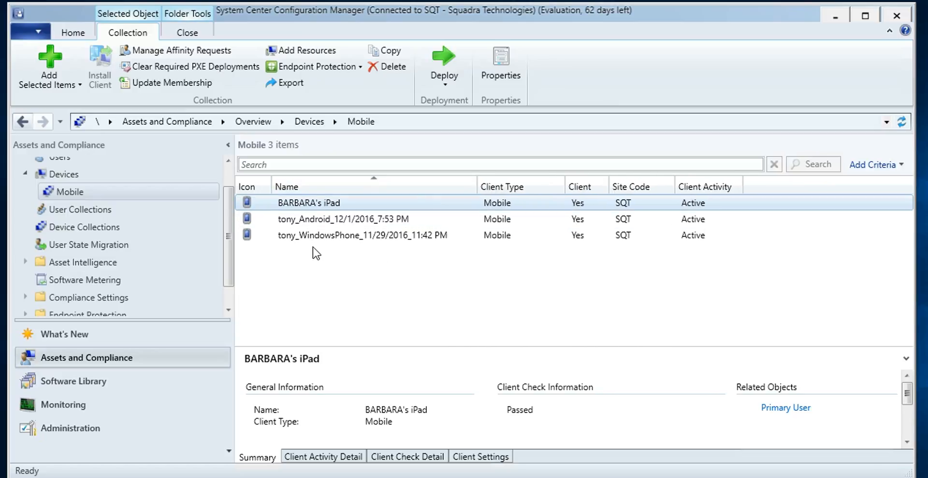
pyautogui.moveTo(321, 273)
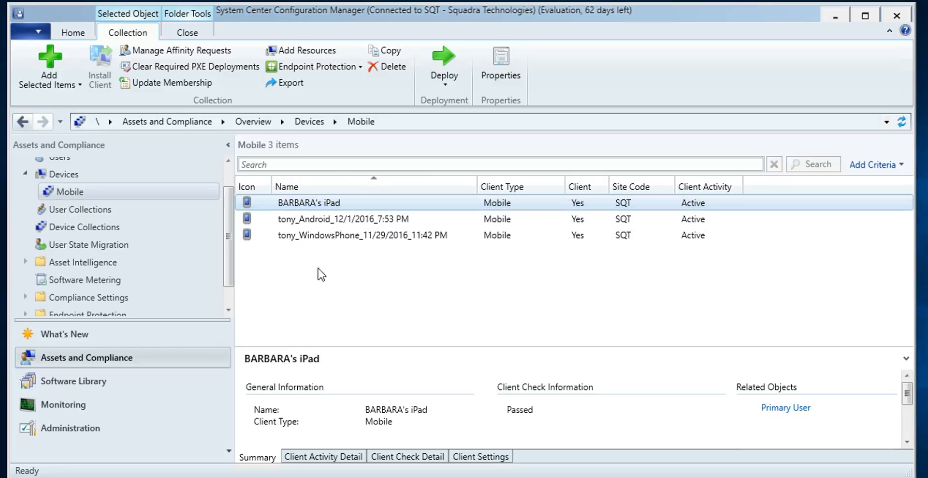
pyautogui.moveTo(299, 282)
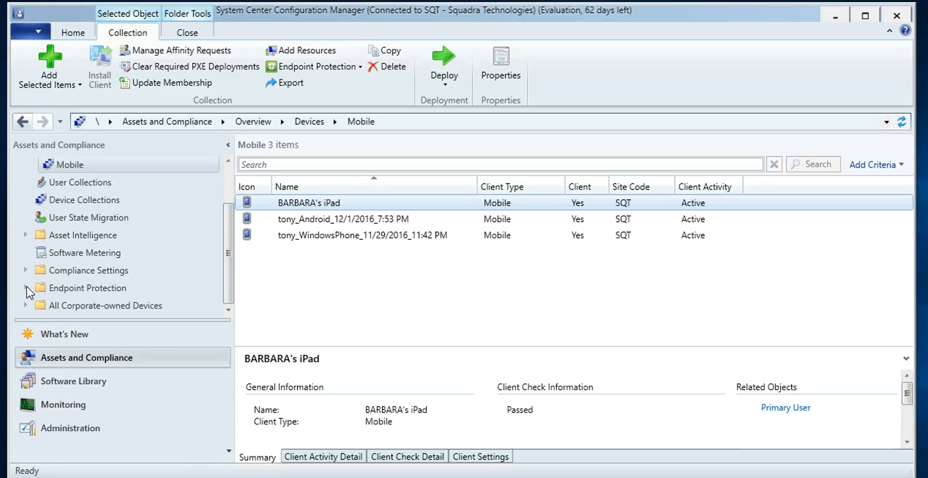
# Step: View the Removable Media Policies under Endpoint Protection: Sales and Marketing, and Default Computer Policy
pyautogui.click(25, 288)
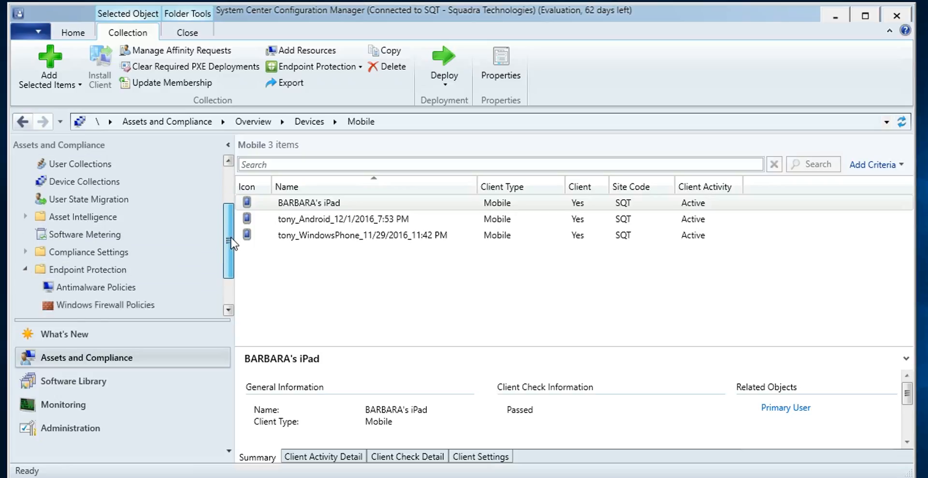
pyautogui.scroll(-3)
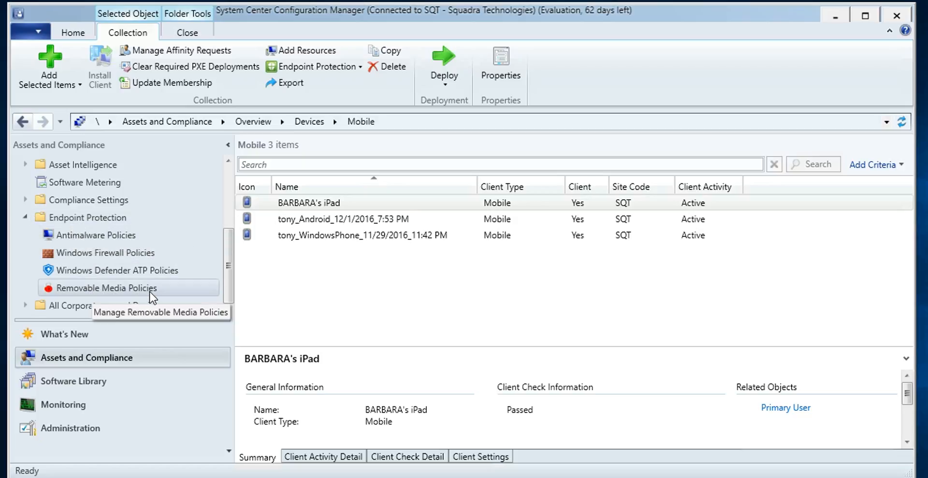
pyautogui.moveTo(112, 292)
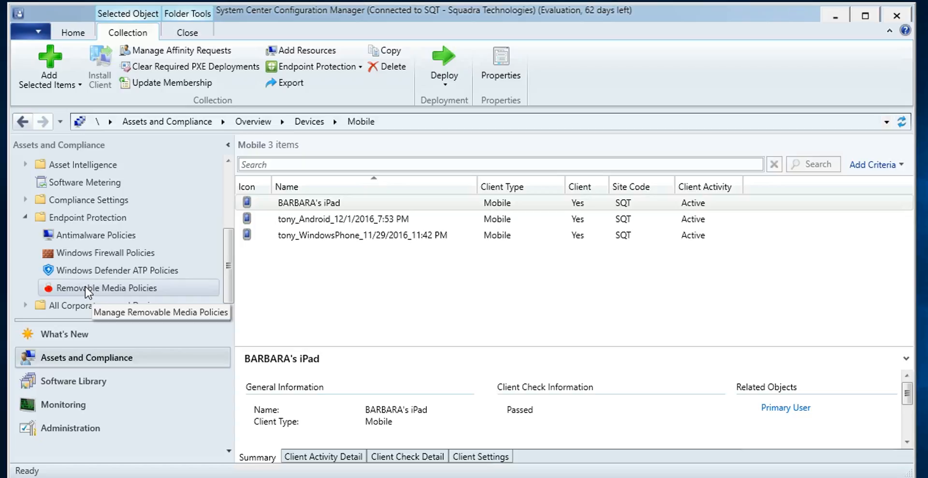
pyautogui.moveTo(122, 293)
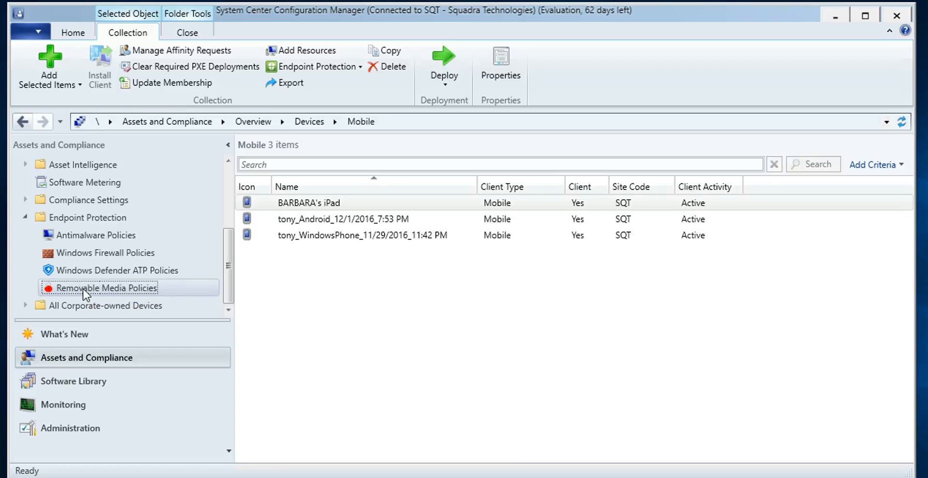
pyautogui.click(108, 288)
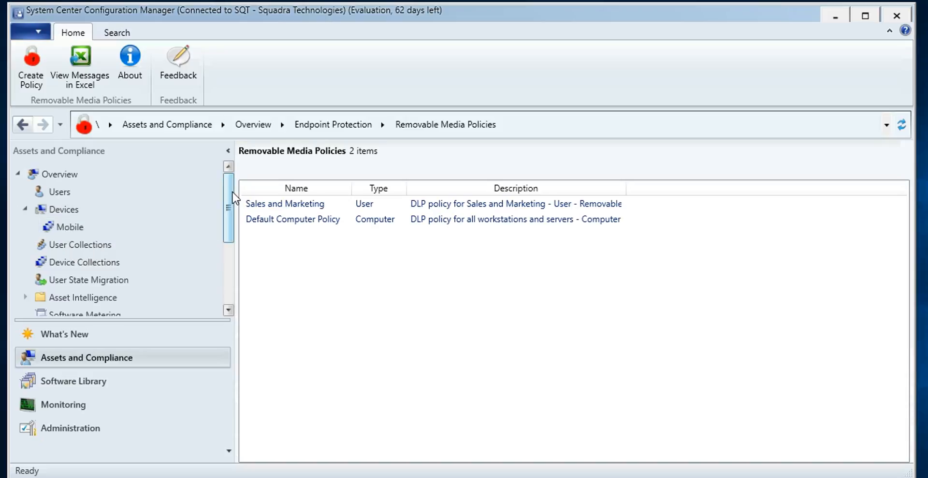
pyautogui.scroll(-3)
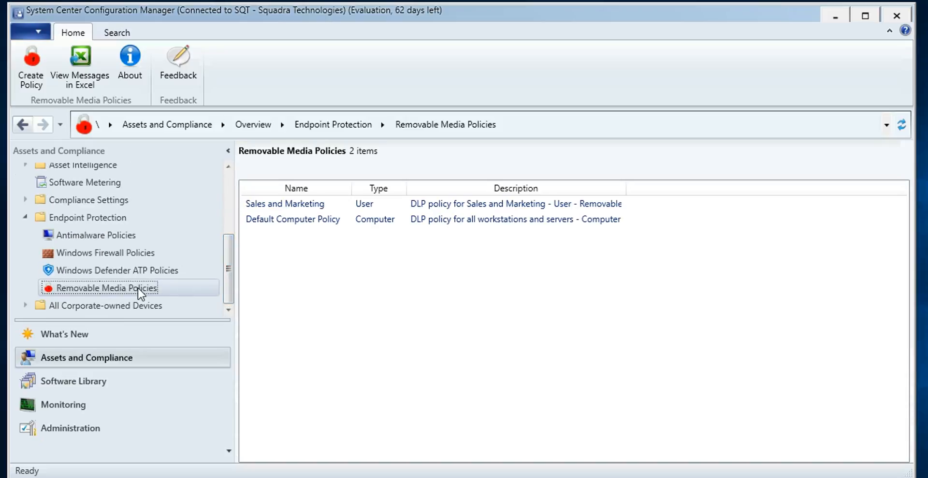
pyautogui.moveTo(118, 288)
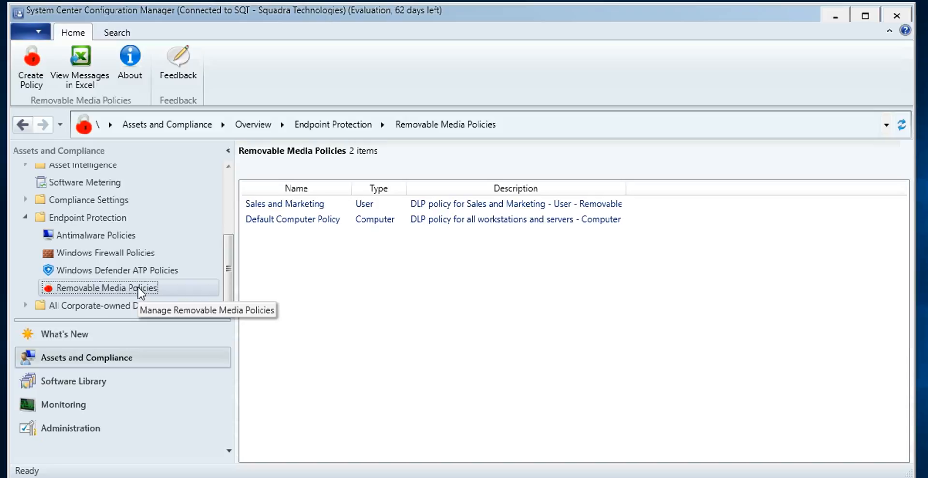
pyautogui.moveTo(175, 290)
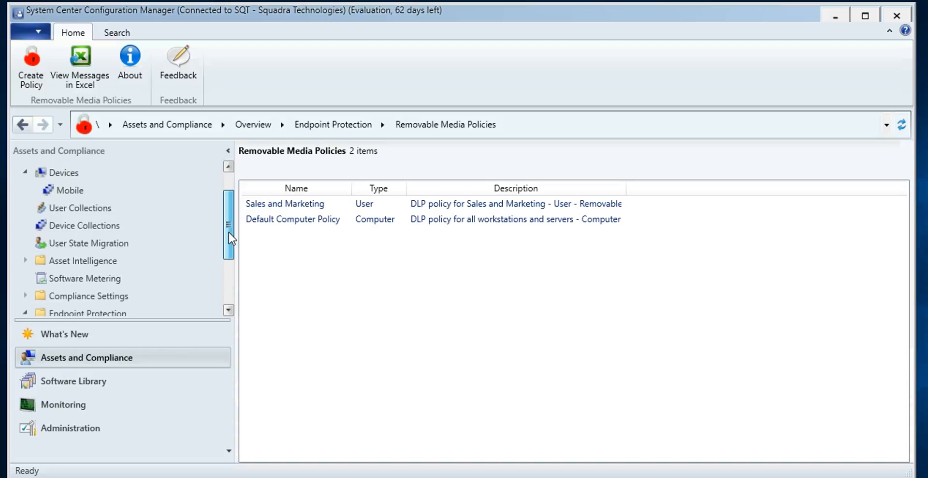
pyautogui.moveTo(70, 189)
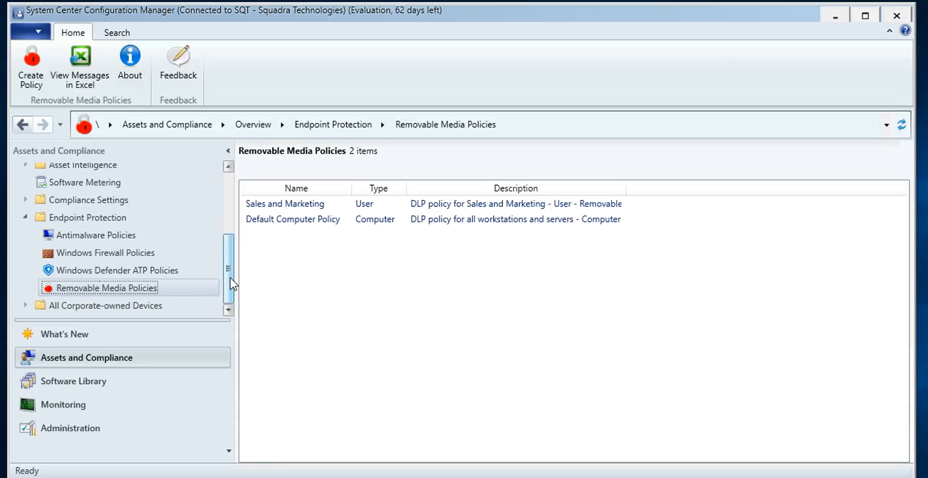
pyautogui.moveTo(231, 284)
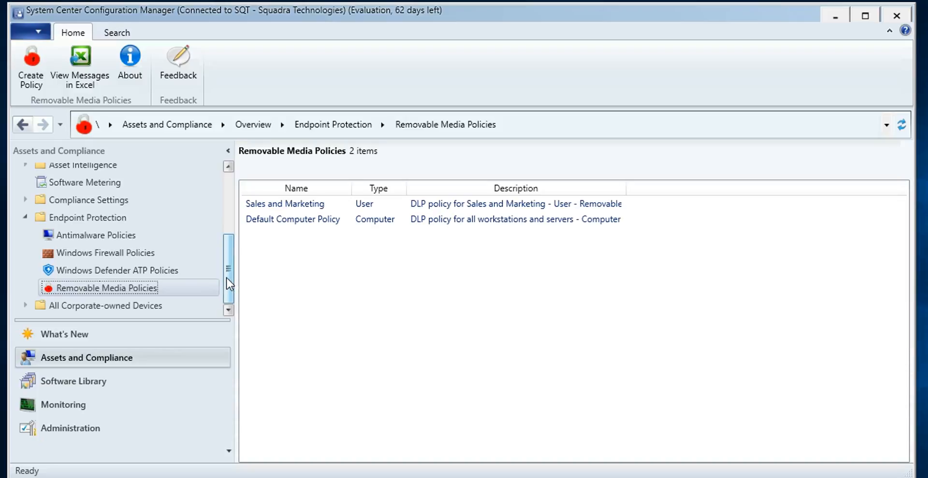
pyautogui.moveTo(240, 289)
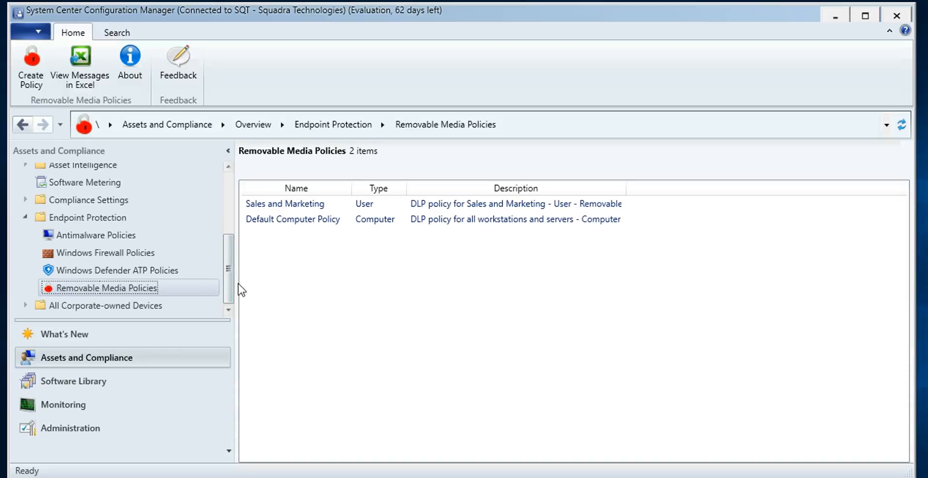
pyautogui.moveTo(223, 280)
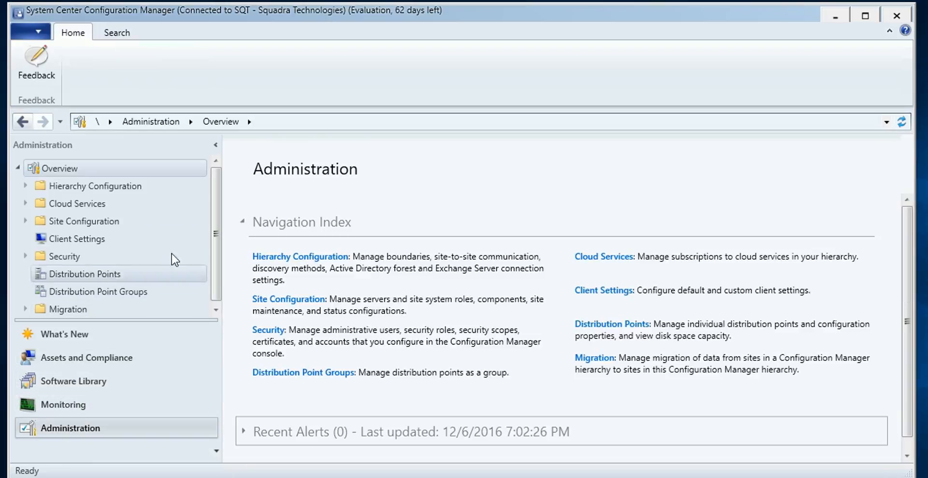
# Step: Show the single Intune subscription under Cloud Services > Microsoft Intune Subscriptions
pyautogui.click(26, 203)
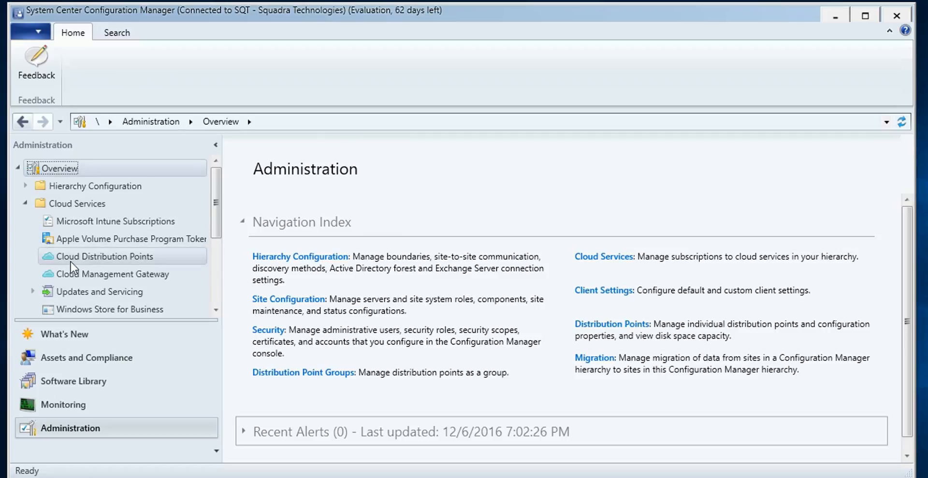
pyautogui.click(116, 220)
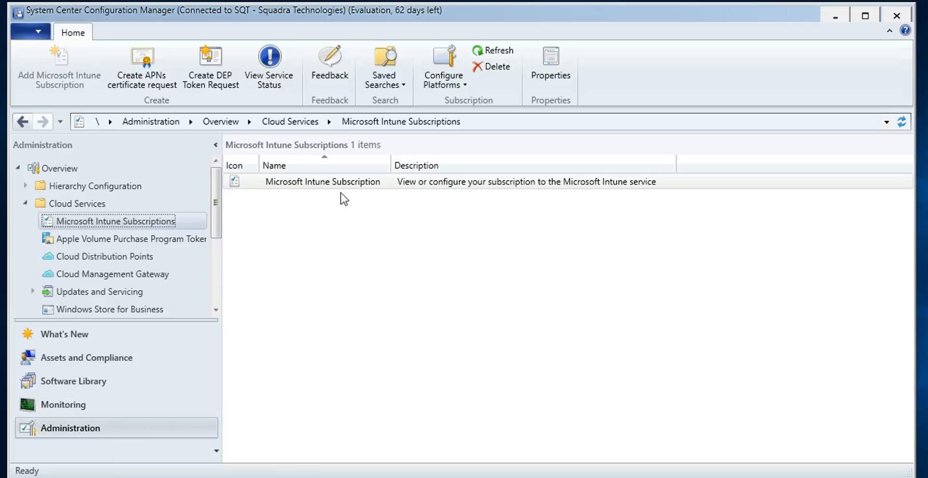
pyautogui.moveTo(315, 216)
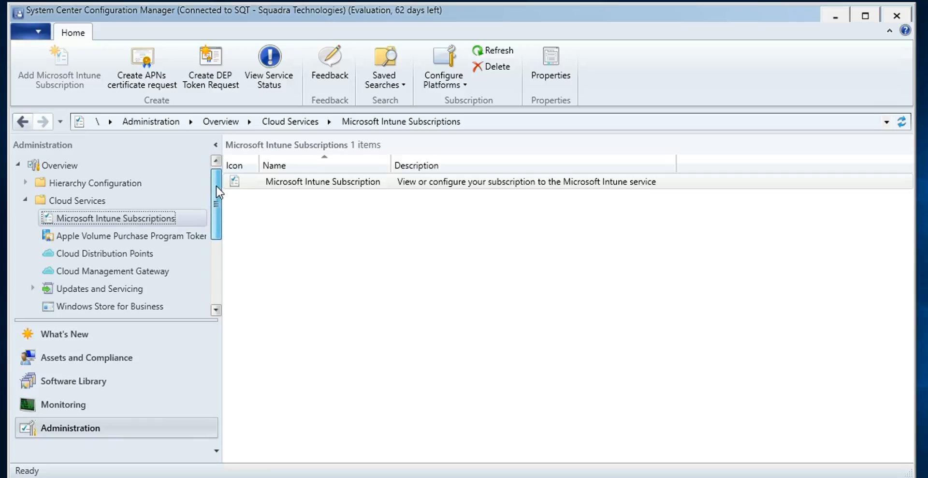
pyautogui.scroll(-3)
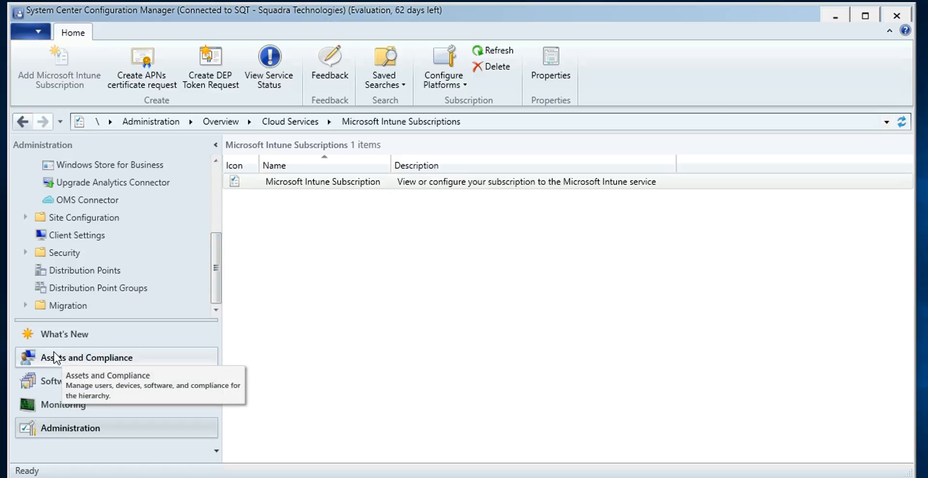
# Step: Bring up the full Reports list under Monitoring > Reporting
pyautogui.click(63, 404)
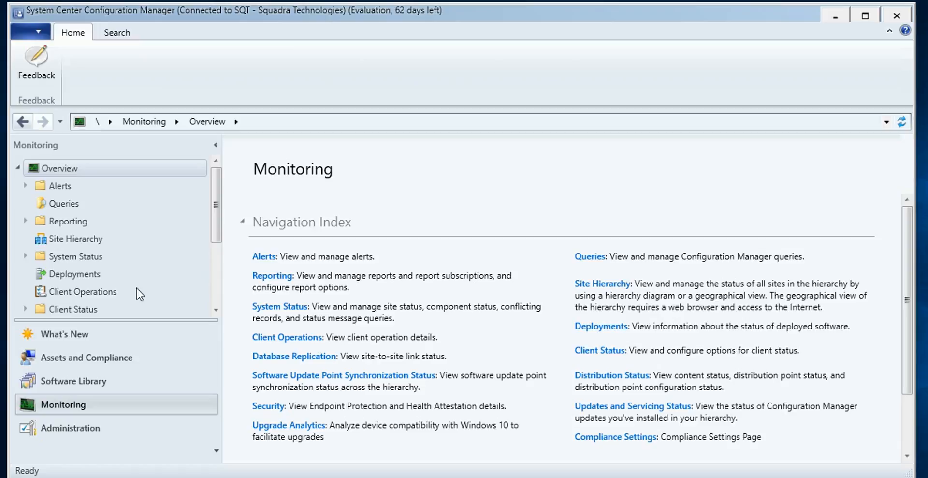
pyautogui.scroll(-3)
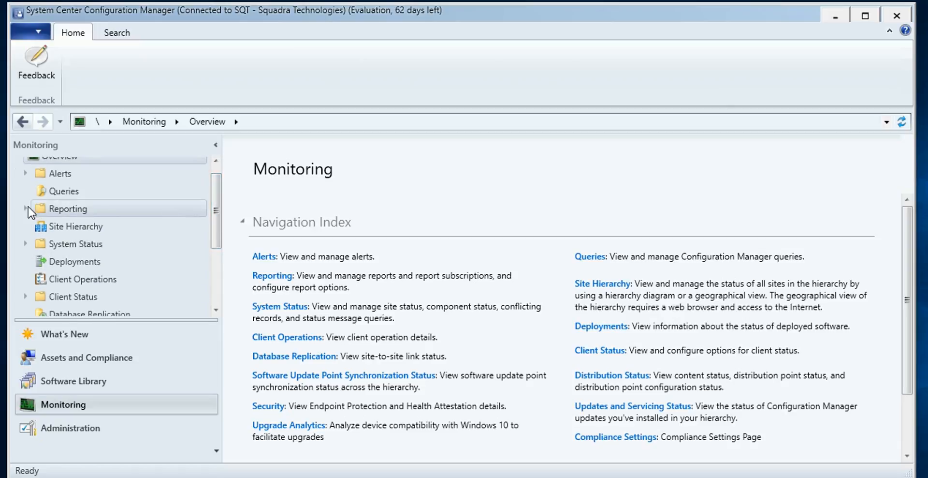
pyautogui.click(26, 208)
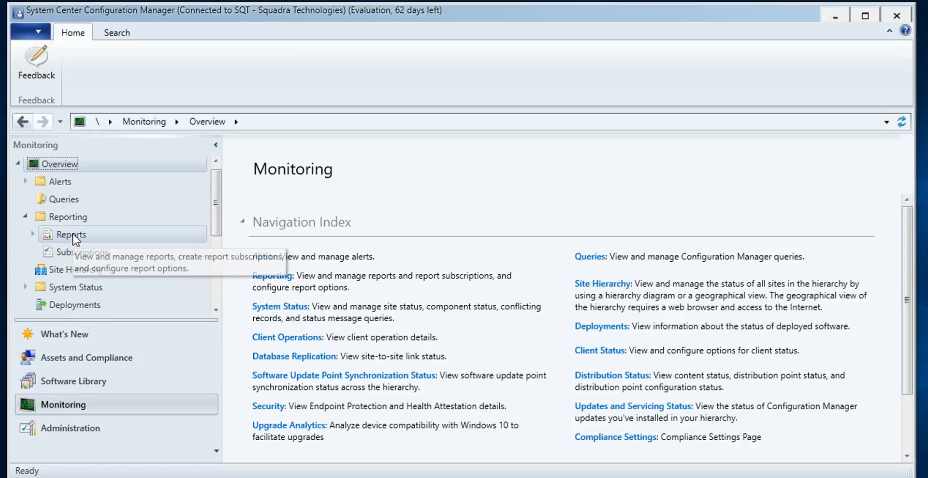
pyautogui.click(70, 234)
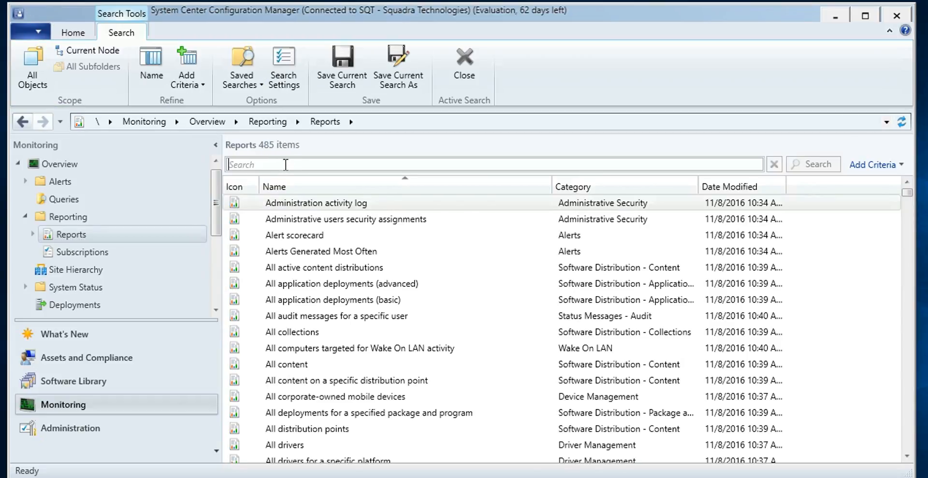
# Step: Filter the reports by 'mobile device' and select Mobile Device USB File Write Activity
pyautogui.write('mobile de')
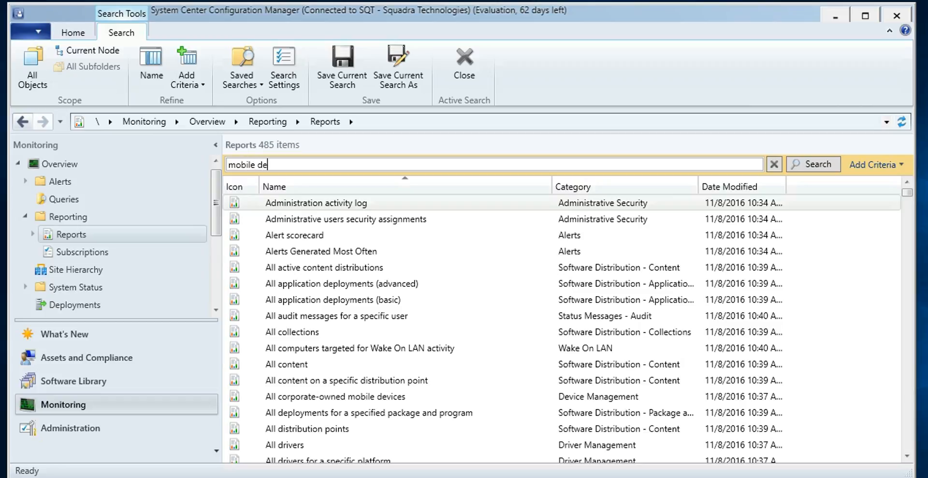
pyautogui.write('vice')
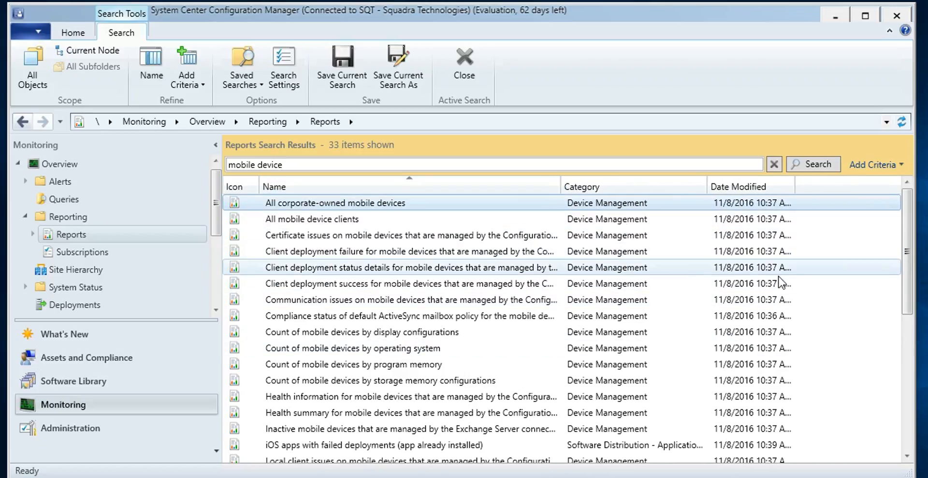
pyautogui.scroll(-3)
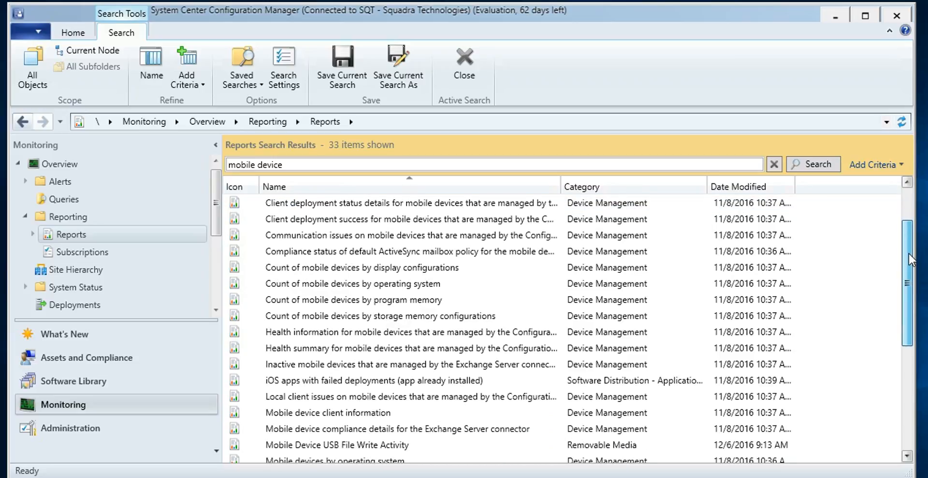
pyautogui.scroll(-3)
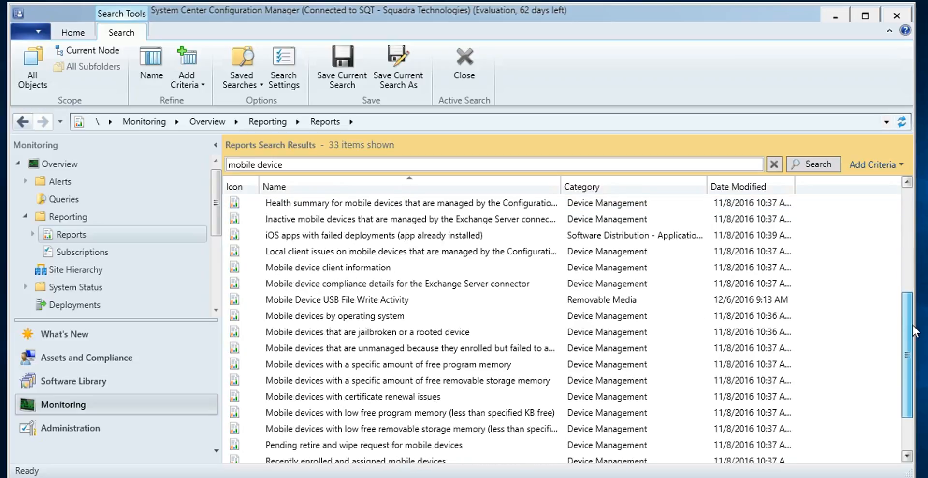
pyautogui.click(337, 299)
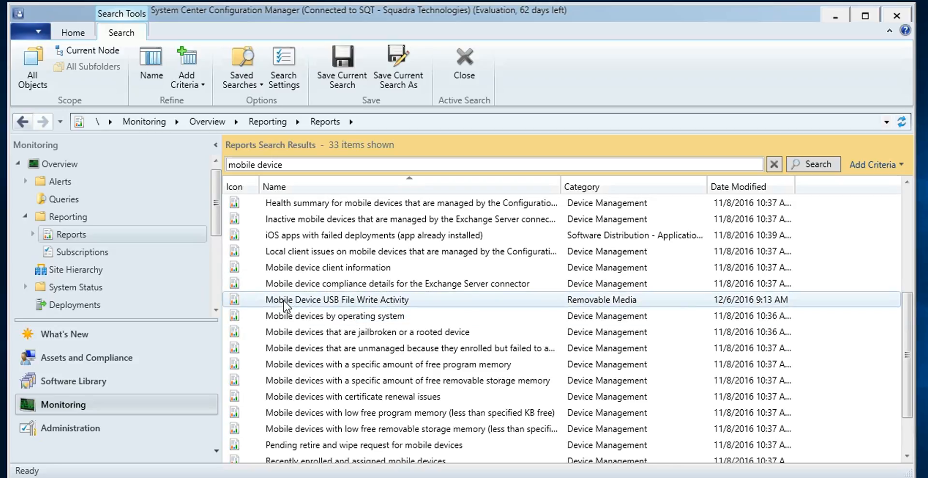
pyautogui.moveTo(315, 304)
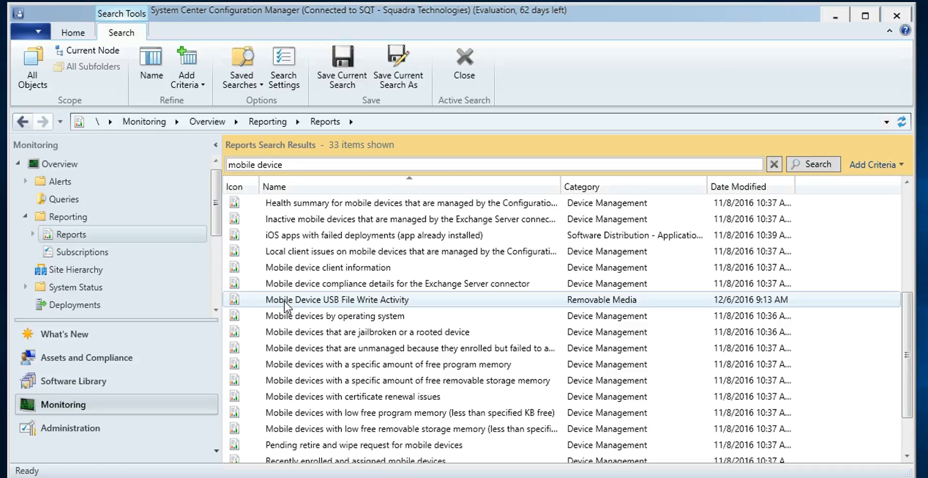
pyautogui.moveTo(285, 306)
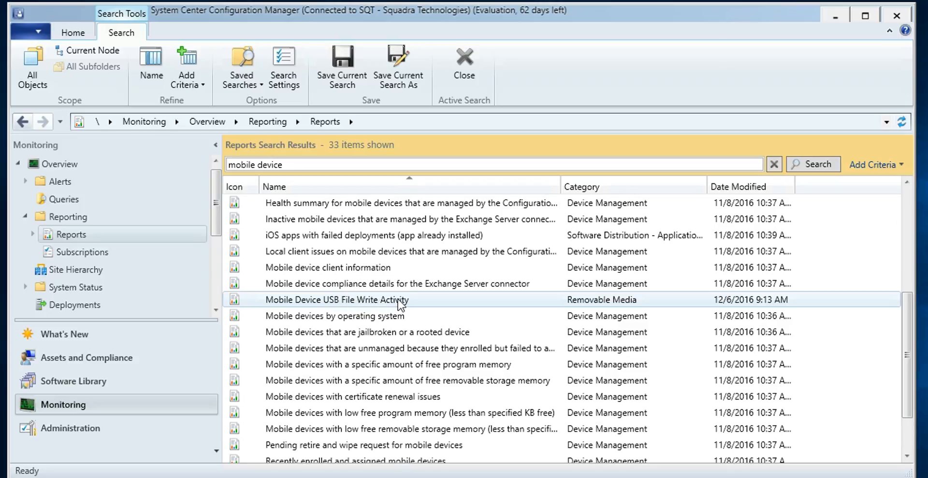
pyautogui.moveTo(402, 305)
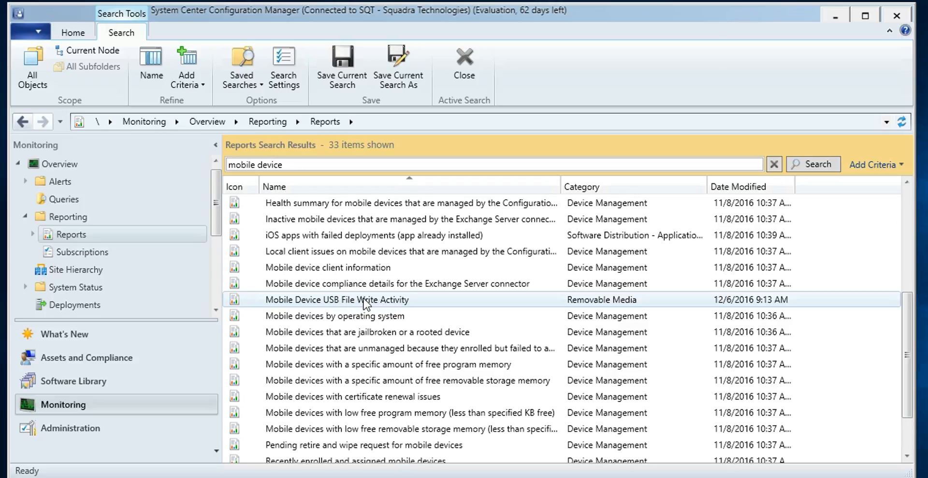
# Step: Run the Mobile Device USB File Write Activity report with Product Name set to All
pyautogui.doubleClick(336, 299)
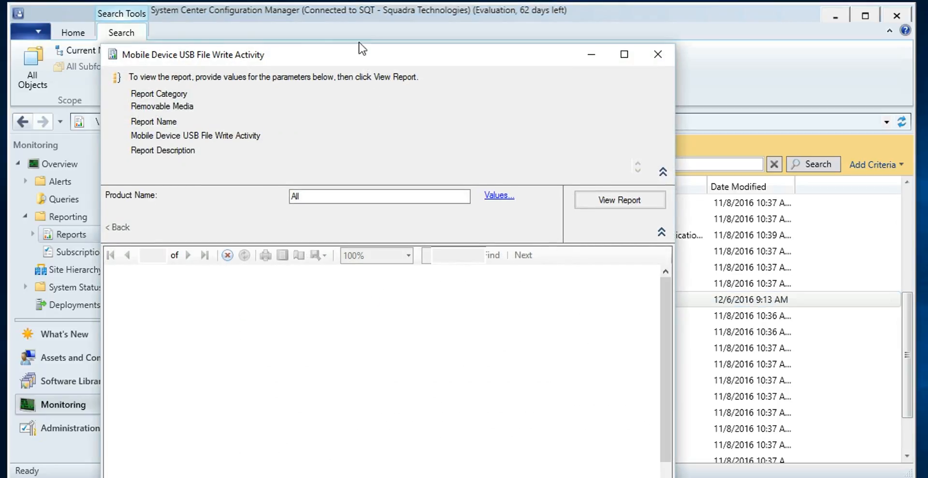
# Step: In the SSRS web portal, run Mobile Device USB File Write Activity from ConfigMgr_SQT > Removable Media
pyautogui.click(619, 199)
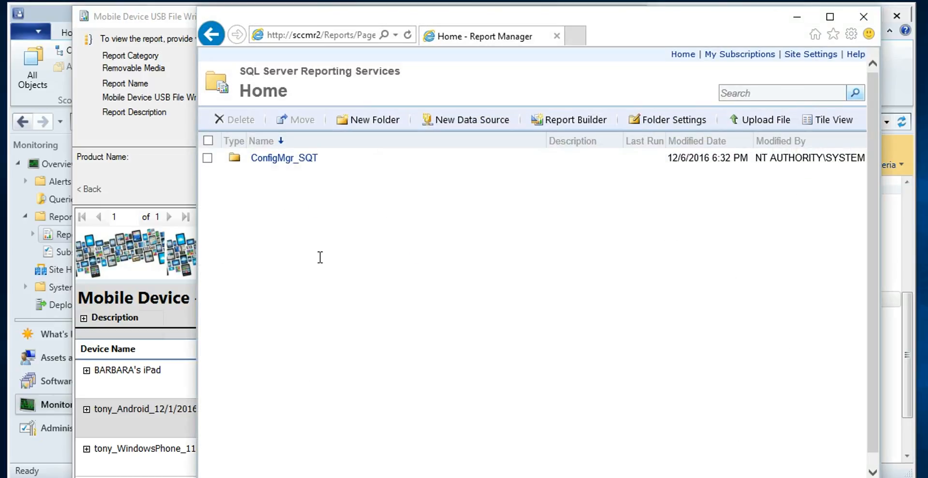
pyautogui.moveTo(284, 158)
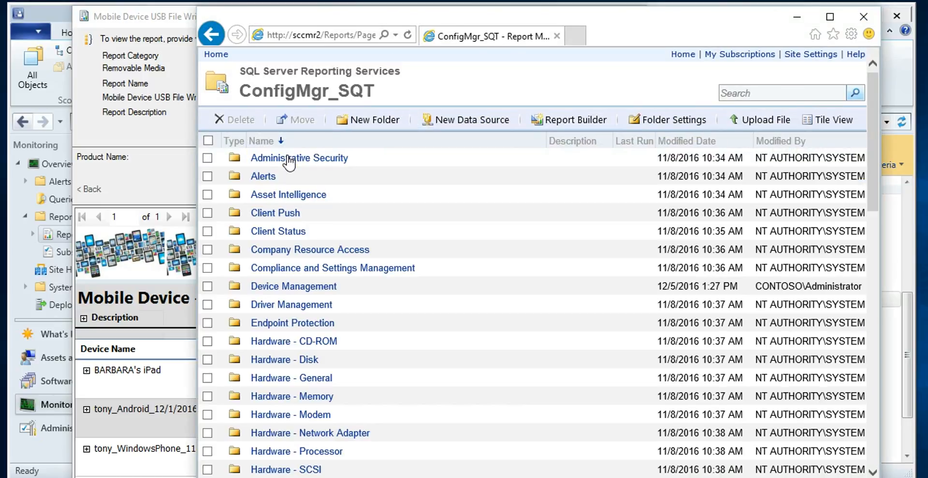
pyautogui.click(332, 267)
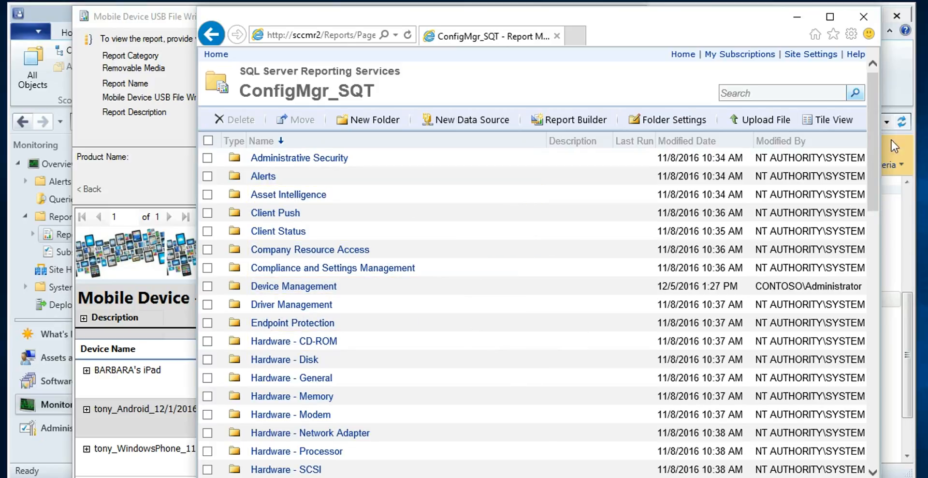
pyautogui.scroll(-3)
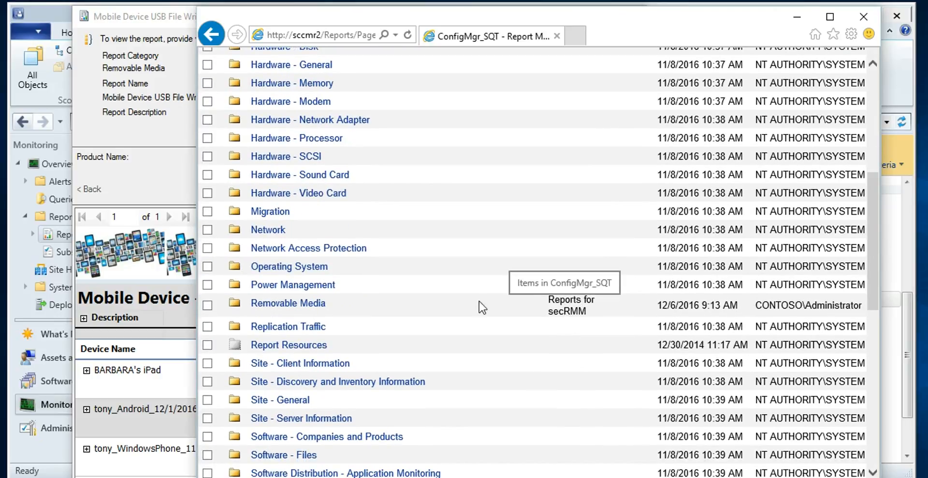
pyautogui.click(288, 303)
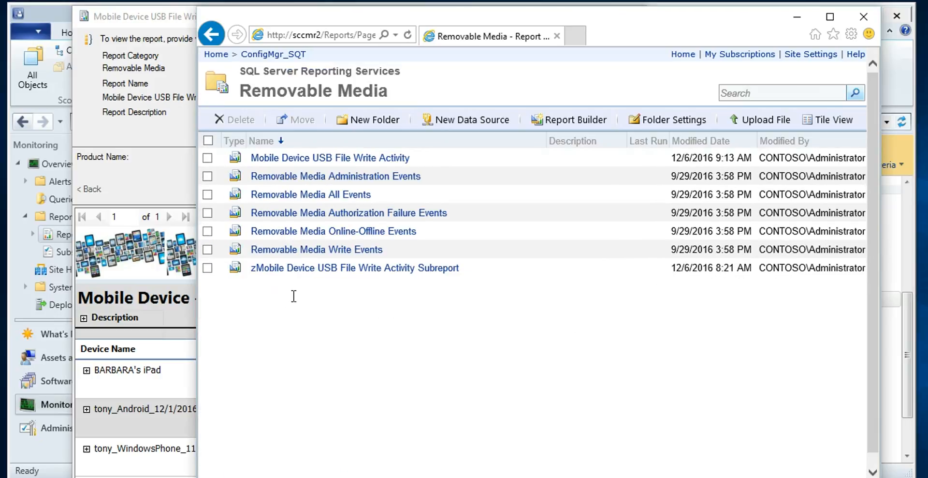
pyautogui.click(329, 158)
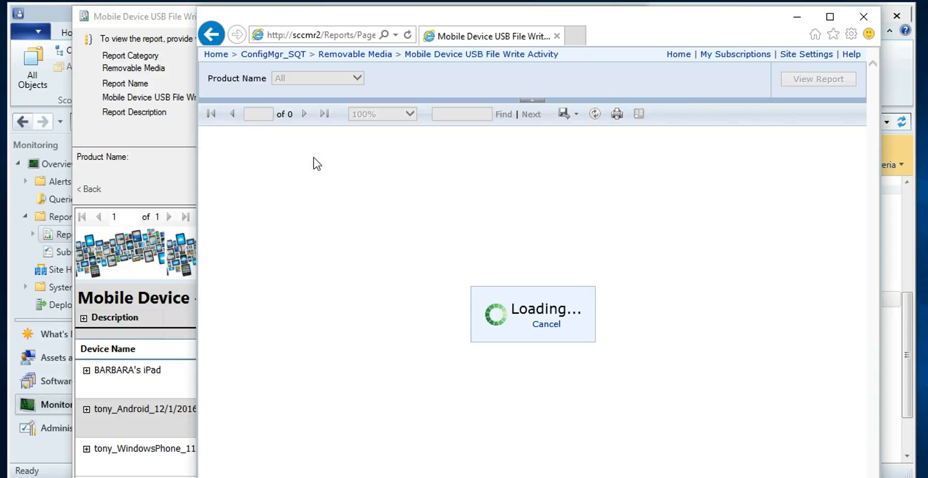
# Step: Maximize the browser and expand tony_Android to show its device details and ONLINE/OFFLINE event rows
pyautogui.click(818, 79)
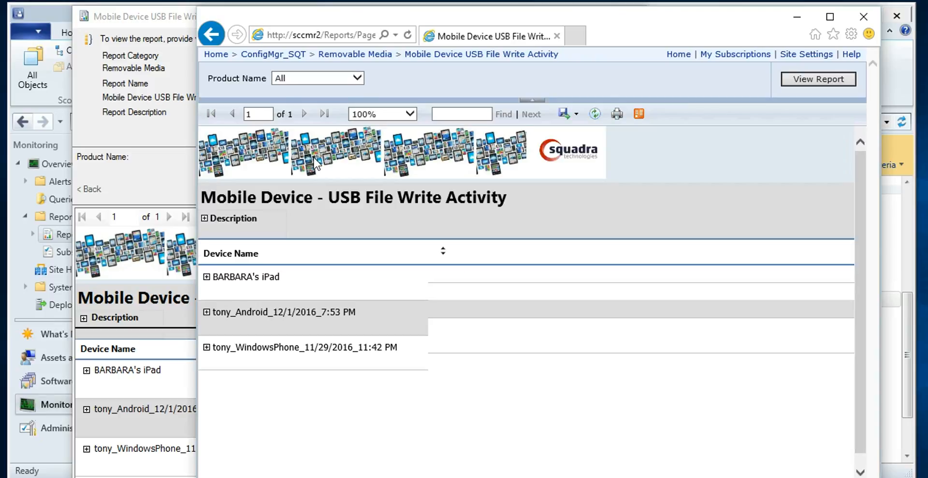
pyautogui.click(829, 17)
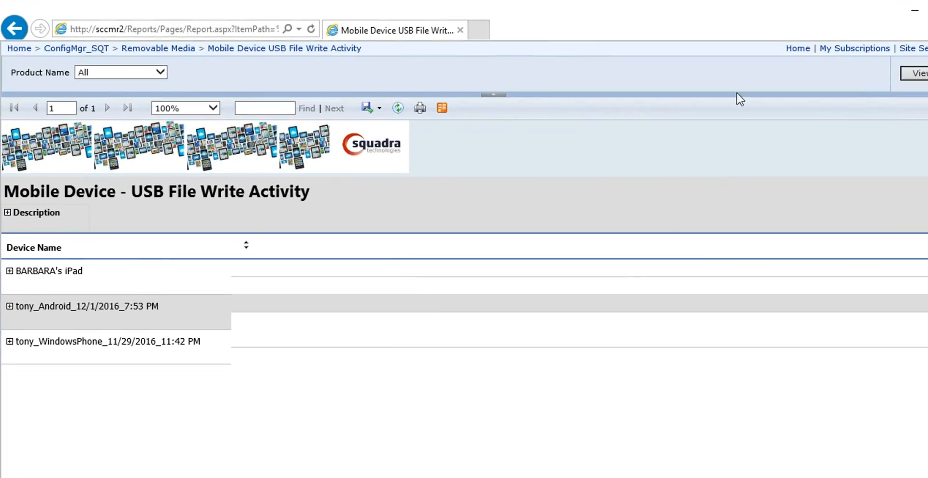
pyautogui.moveTo(9, 310)
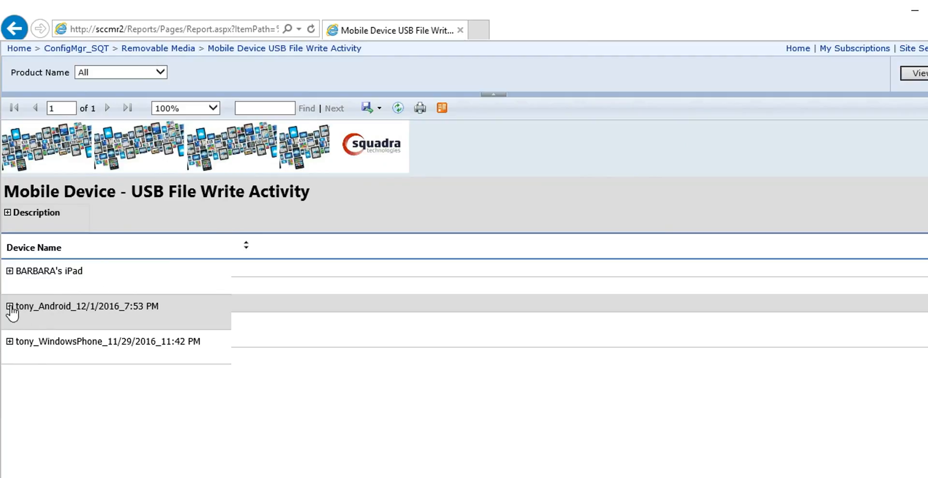
pyautogui.click(9, 306)
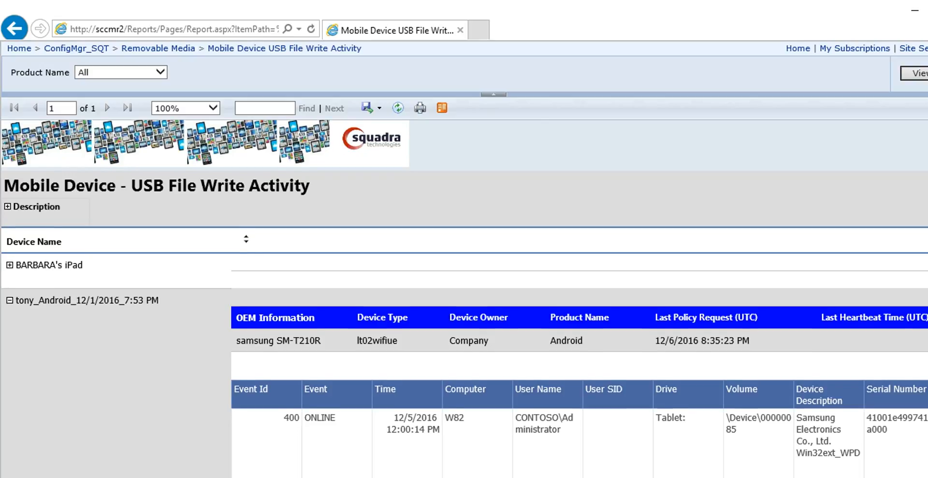
pyautogui.scroll(-3)
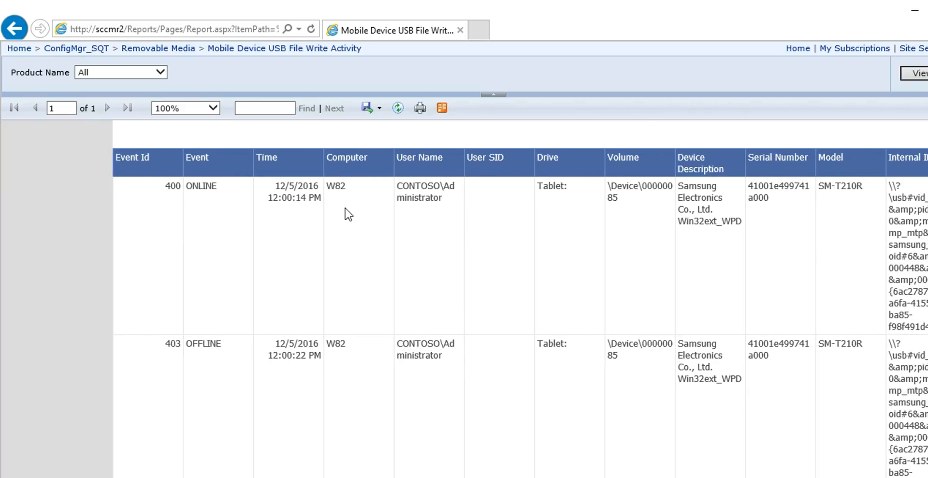
pyautogui.doubleClick(336, 186)
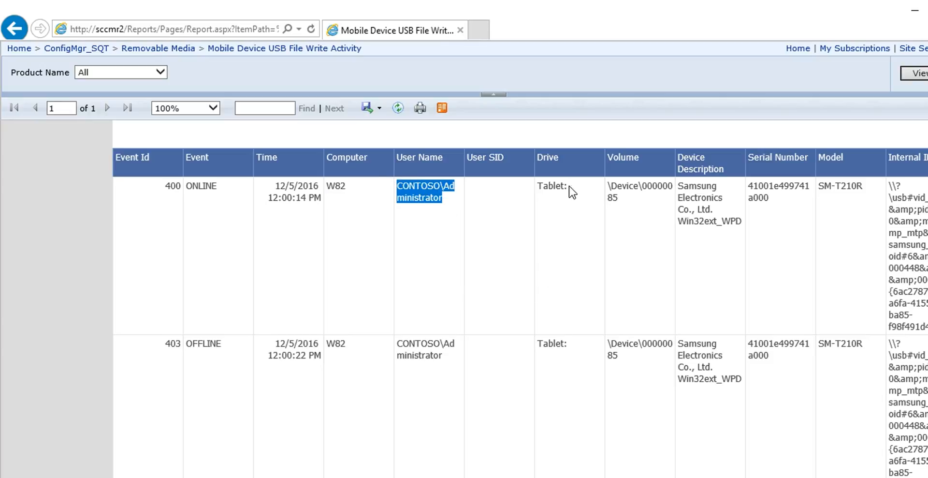
pyautogui.moveTo(603, 184)
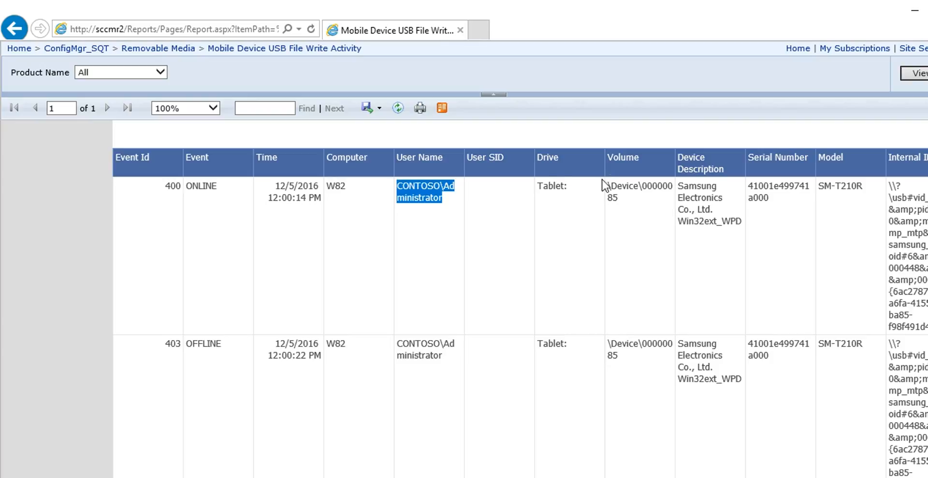
pyautogui.moveTo(853, 364)
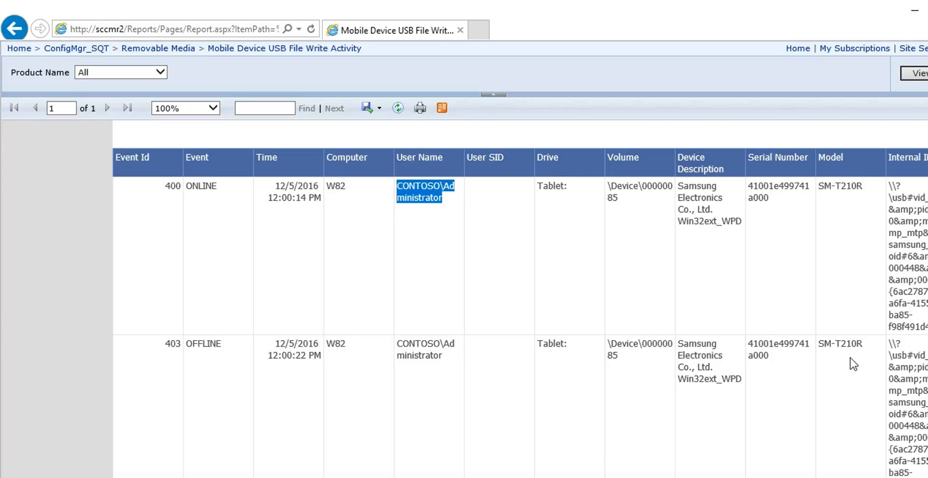
pyautogui.scroll(-3)
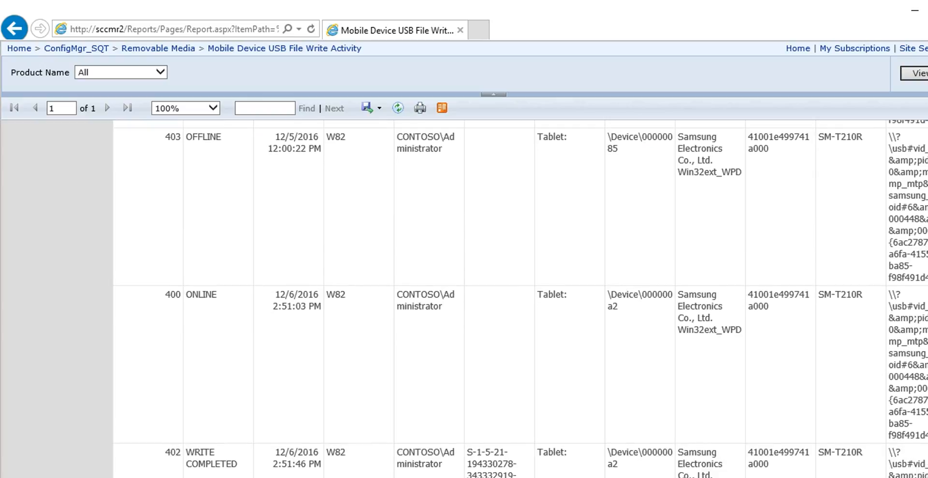
pyautogui.scroll(-3)
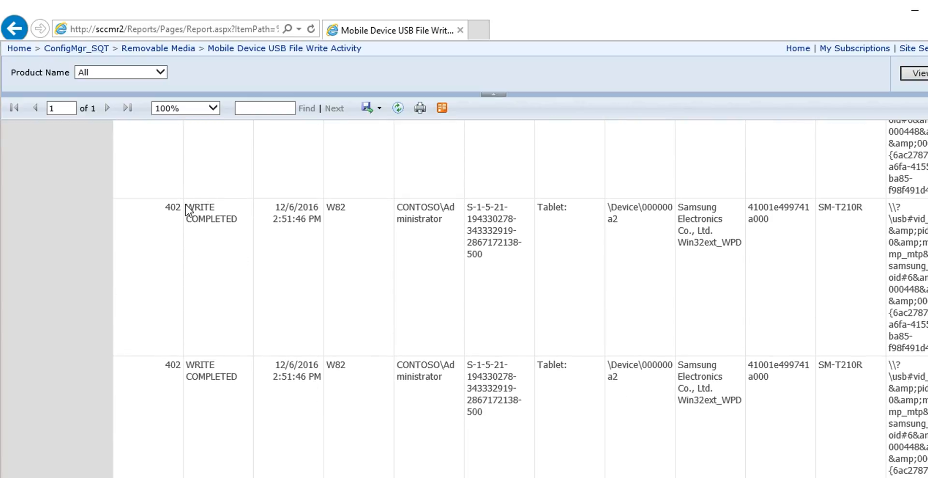
pyautogui.doubleClick(199, 207)
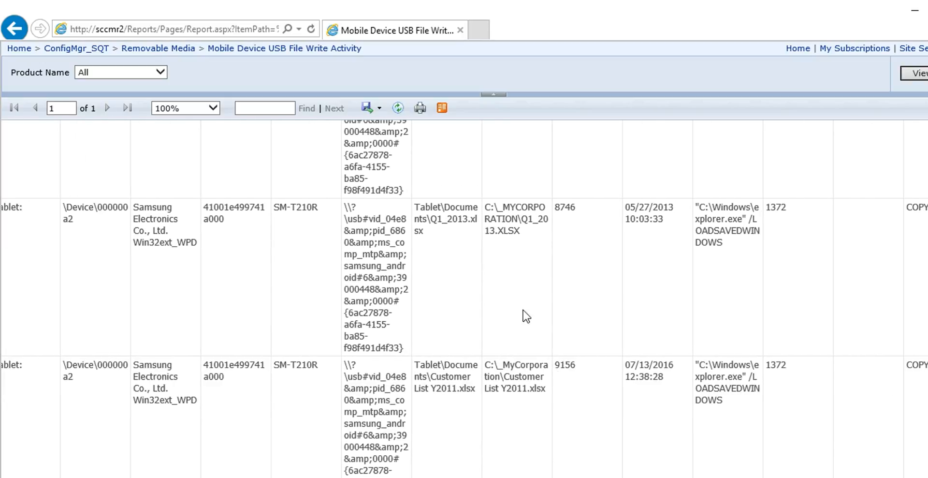
pyautogui.moveTo(486, 202)
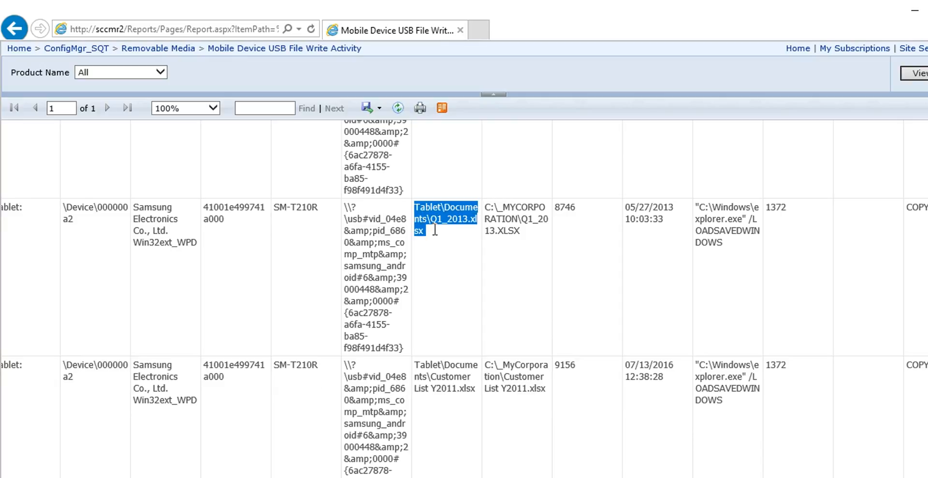
pyautogui.moveTo(485, 207)
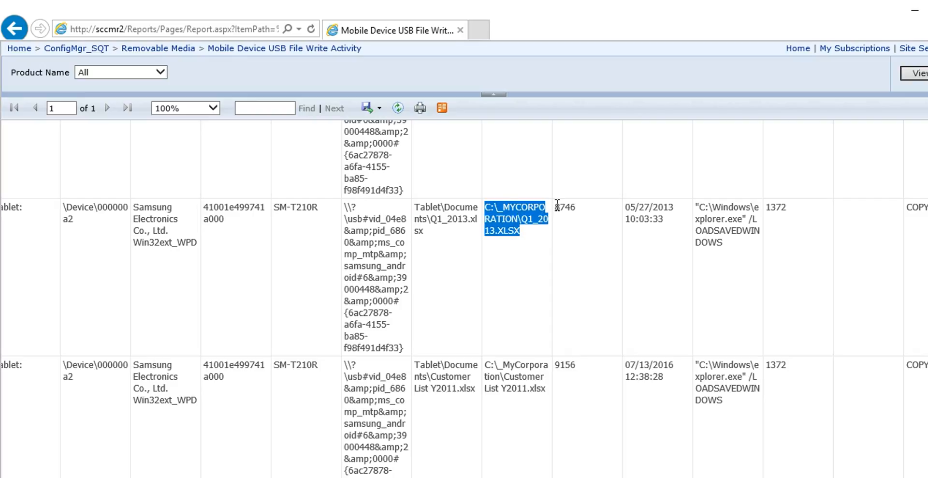
pyautogui.click(628, 207)
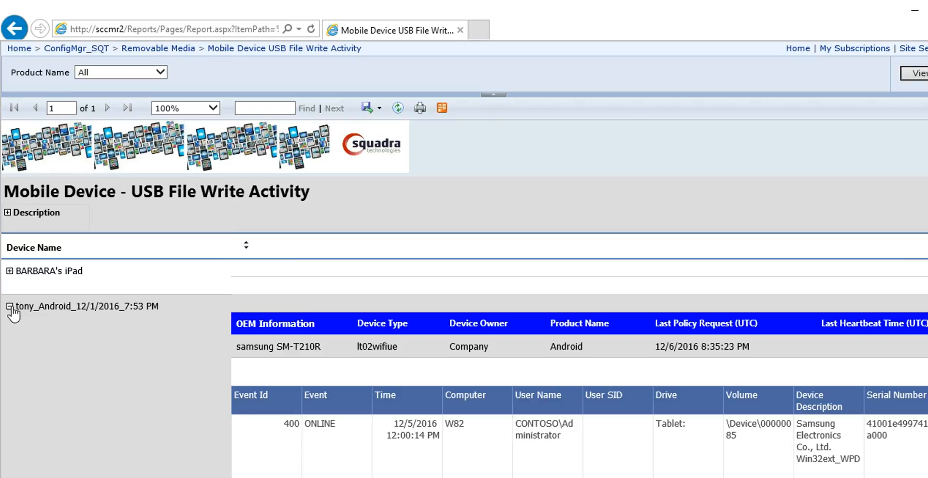
# Step: Collapse tony_Android so only the three device names are listed, Product Name still All
pyautogui.click(9, 305)
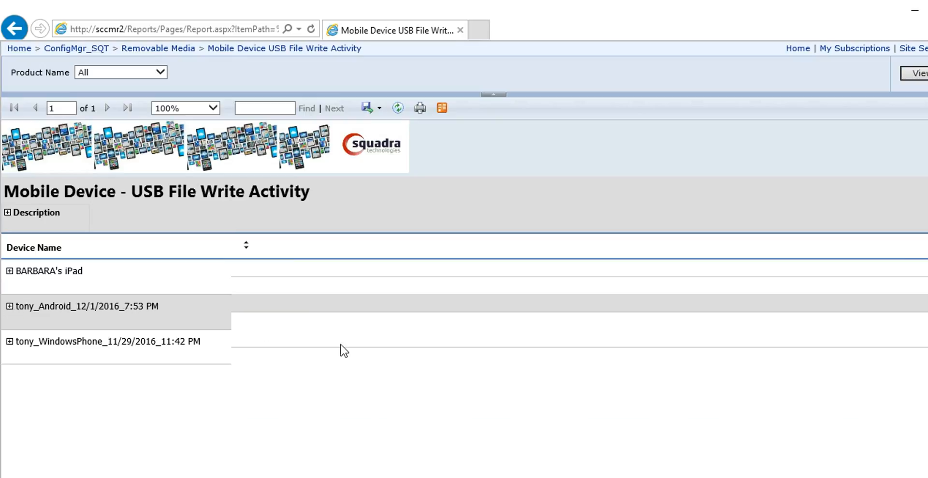
pyautogui.moveTo(373, 363)
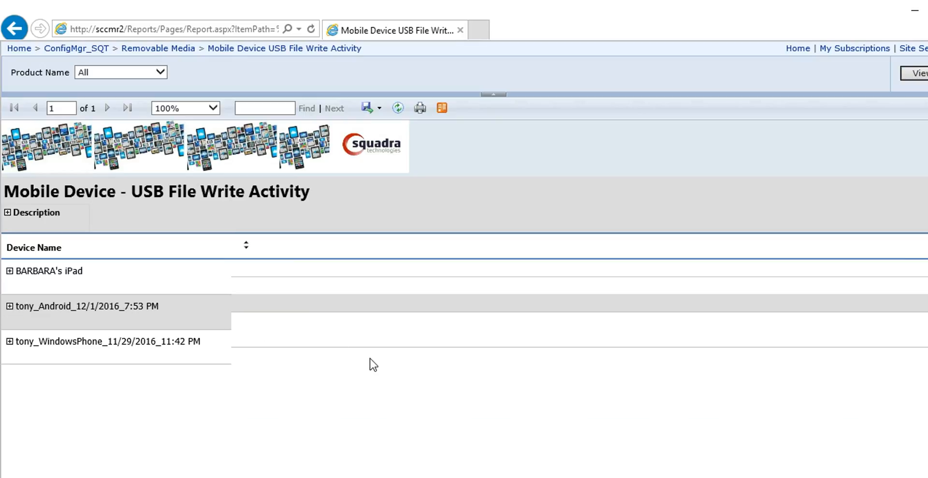
pyautogui.moveTo(346, 312)
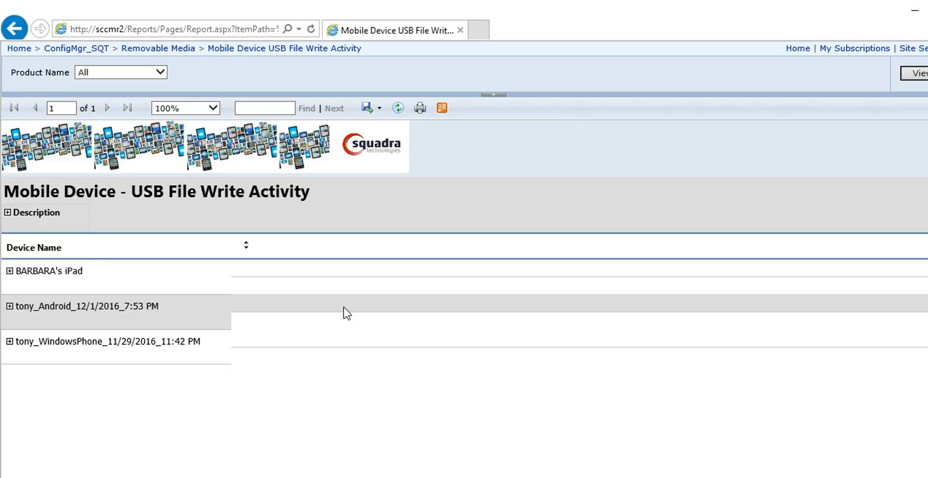
pyautogui.click(120, 72)
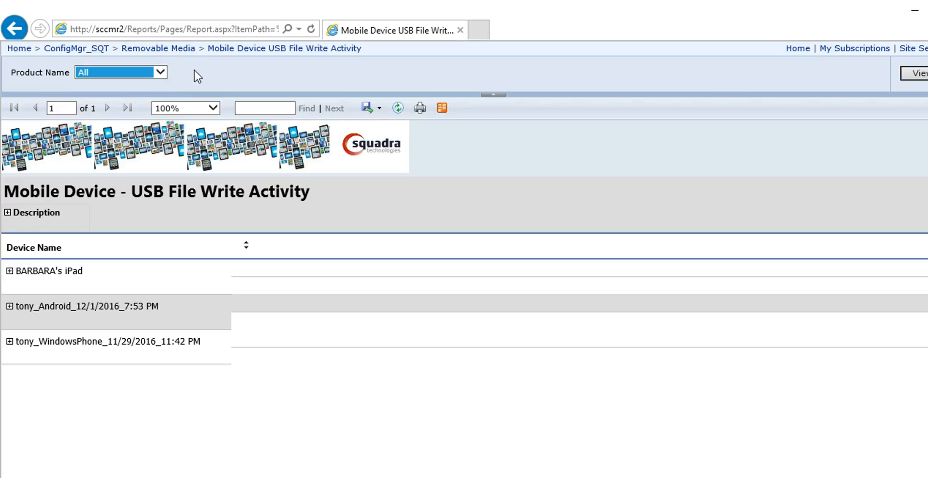
pyautogui.moveTo(349, 79)
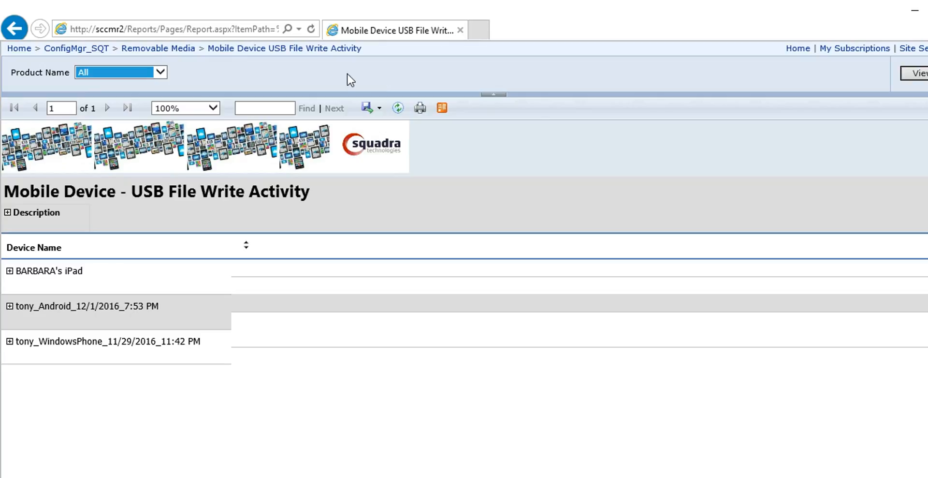
pyautogui.moveTo(324, 75)
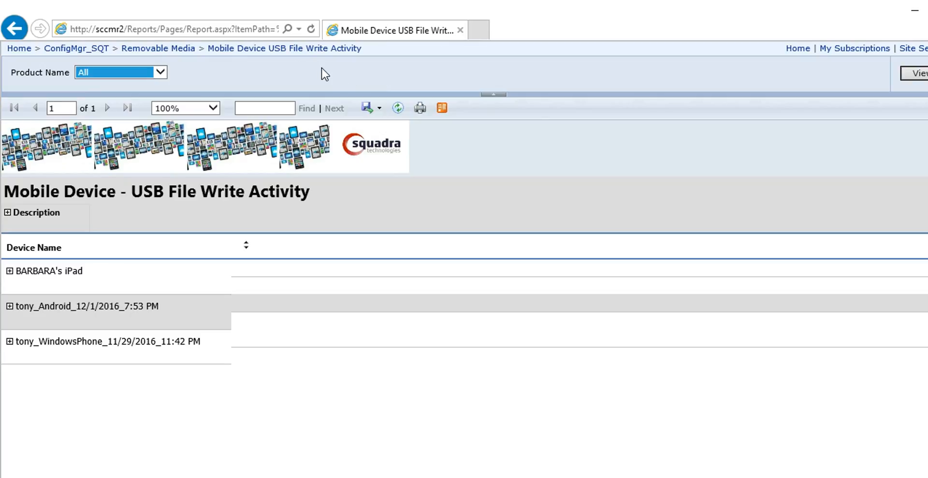
pyautogui.moveTo(372, 108)
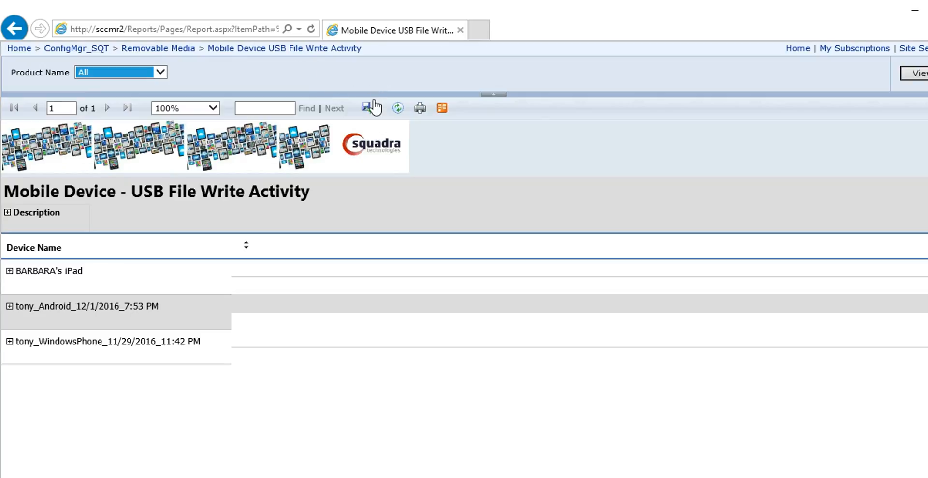
pyautogui.click(379, 107)
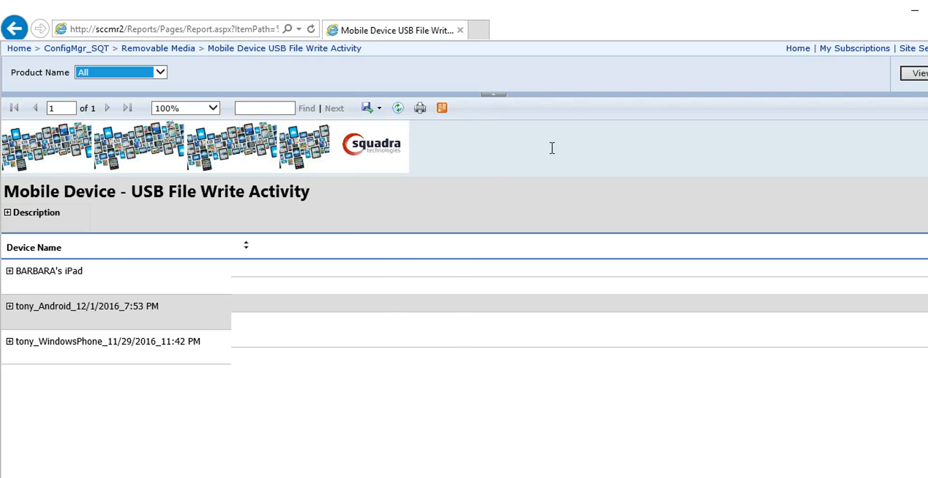
pyautogui.moveTo(771, 112)
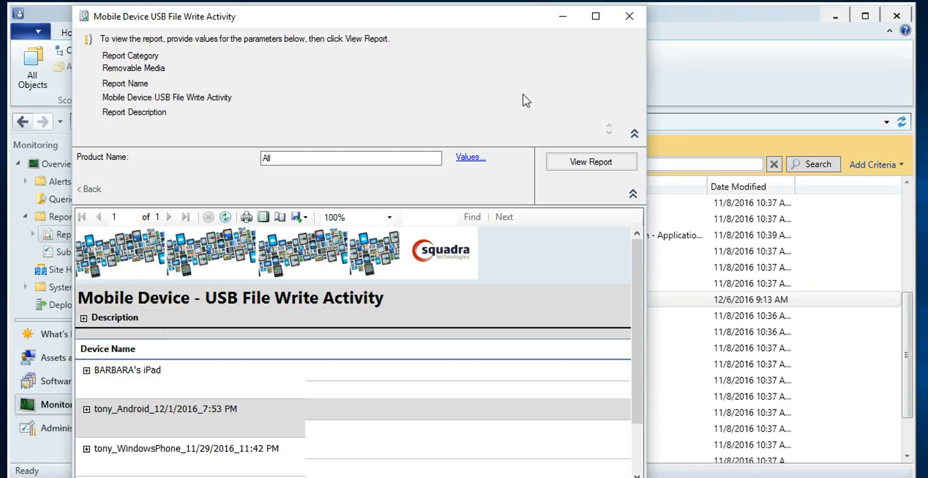
# Step: Close the report viewer to return to the 33 'mobile device' report results
pyautogui.click(629, 16)
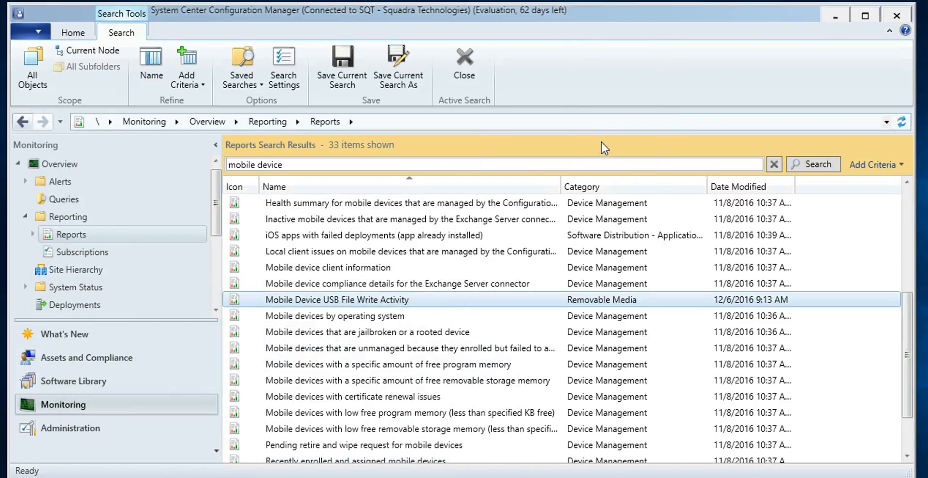
pyautogui.moveTo(566, 18)
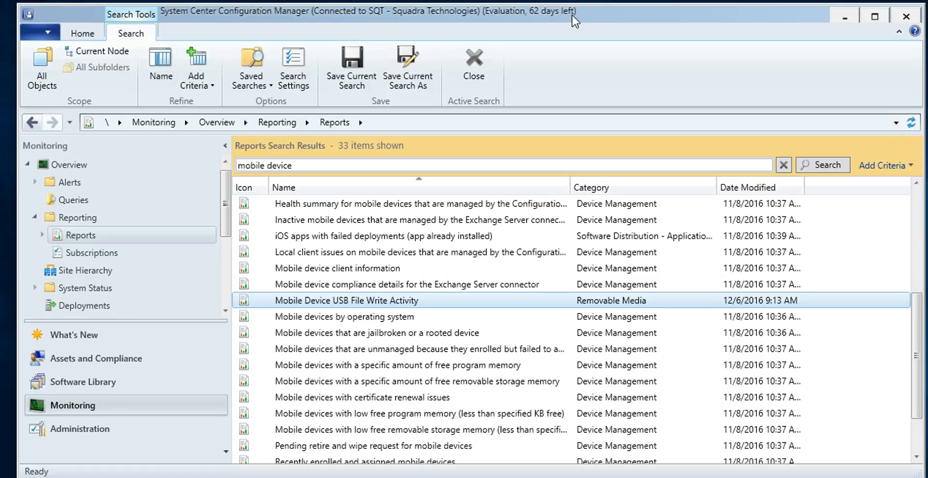
pyautogui.moveTo(557, 95)
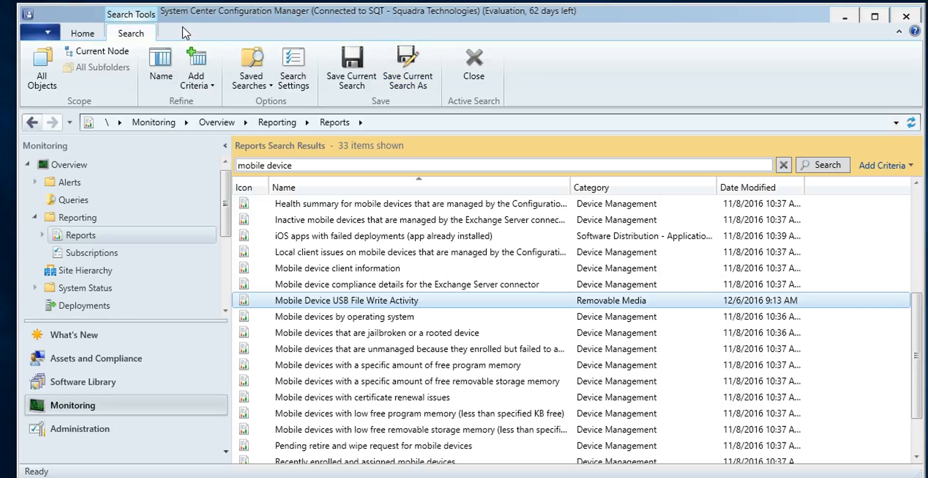
pyautogui.moveTo(265, 22)
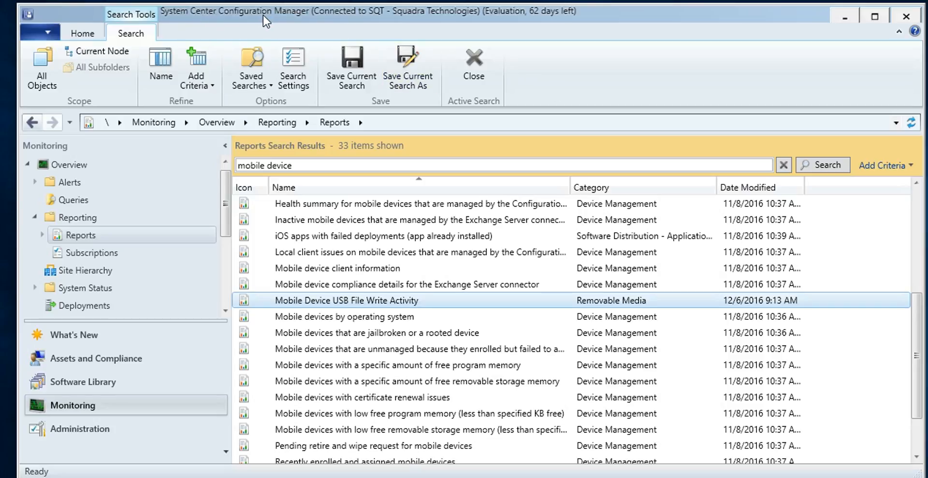